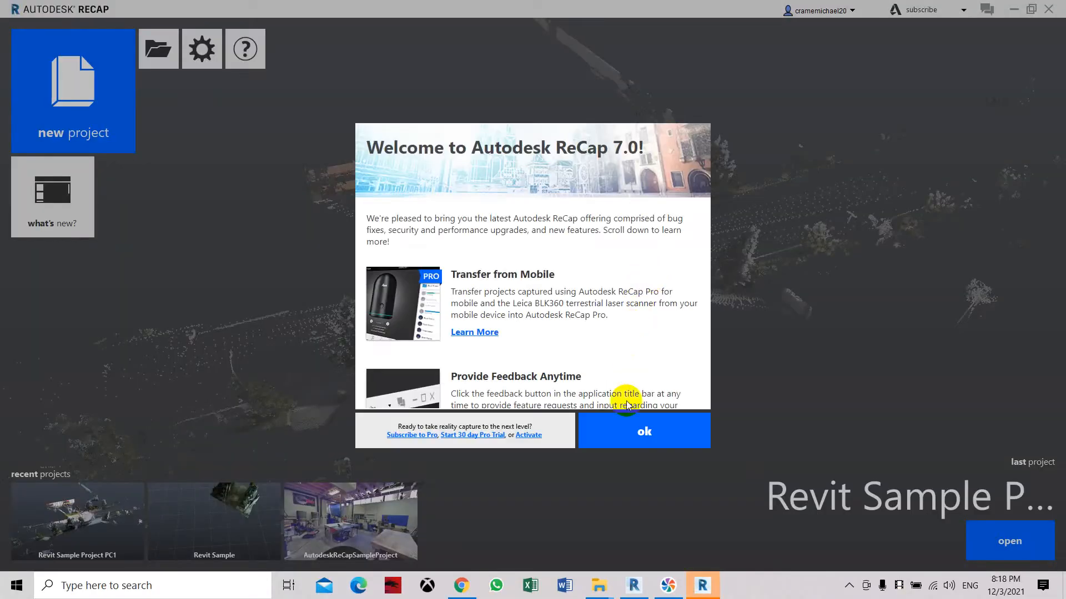
Dismiss the Welcome to Autodesk ReCap 7.0 dialog with OK
left_click(644, 431)
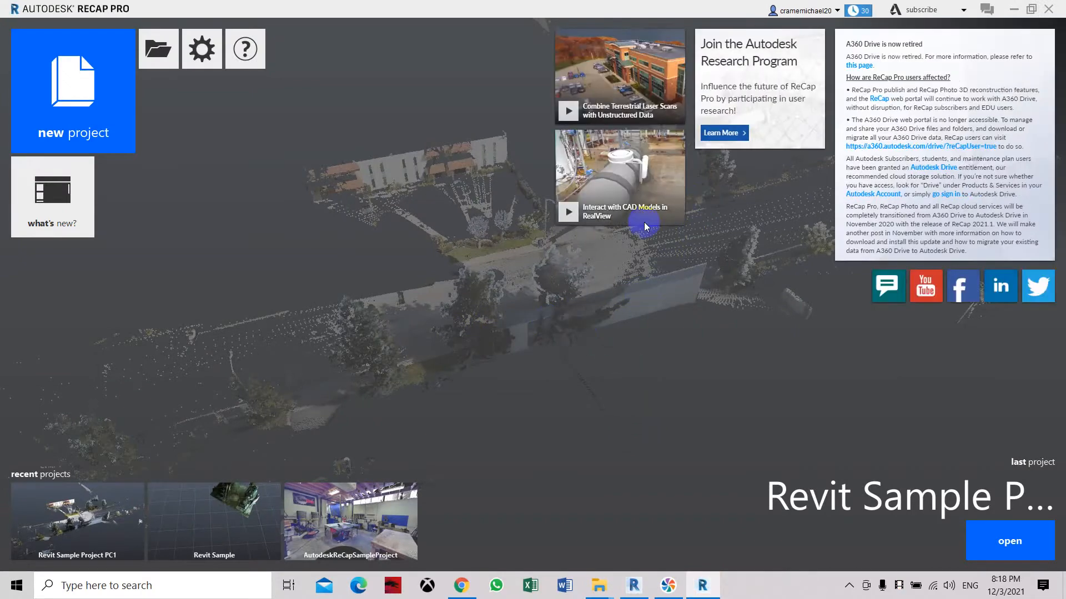
mouse_move(417, 371)
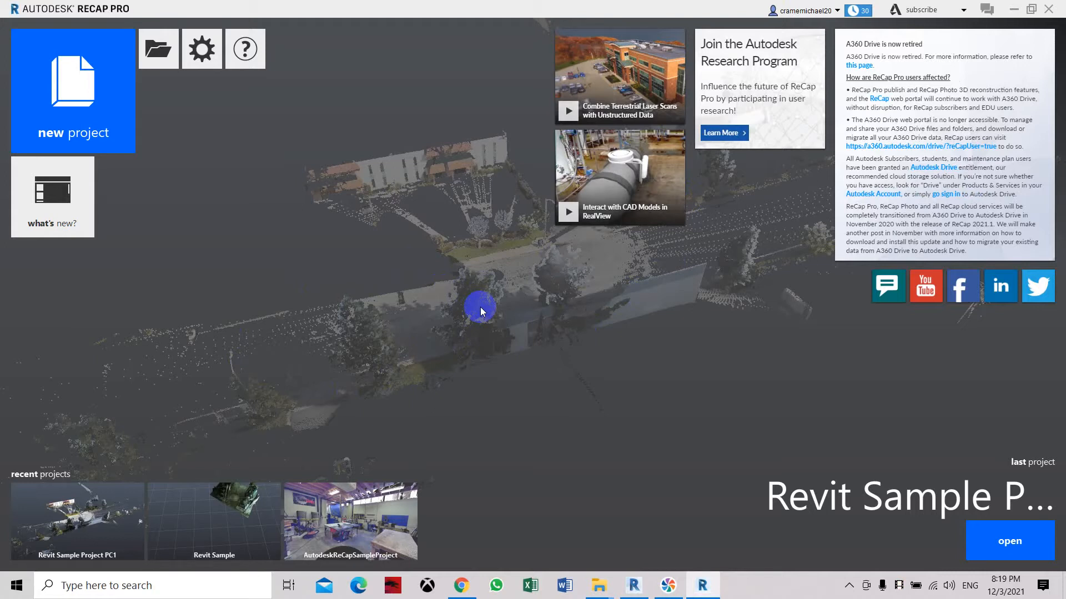
mouse_move(613, 330)
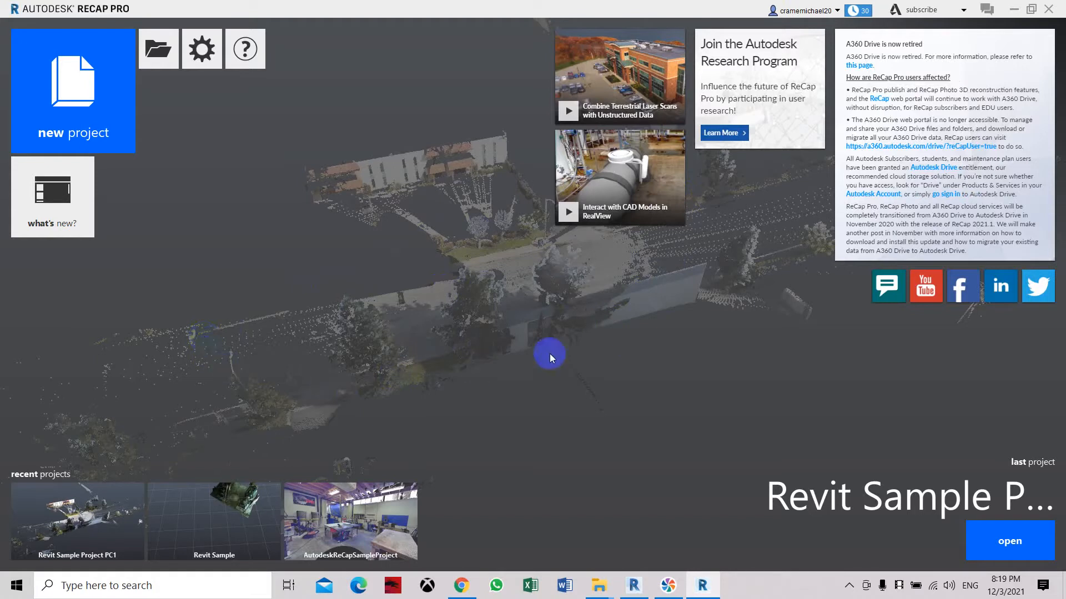
mouse_move(722, 304)
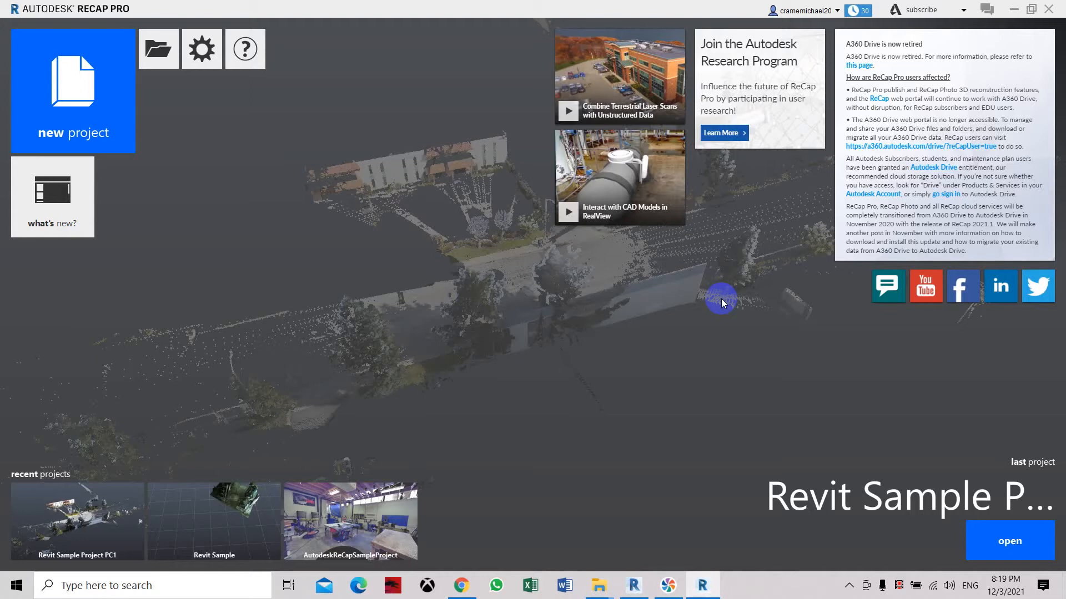
mouse_move(683, 255)
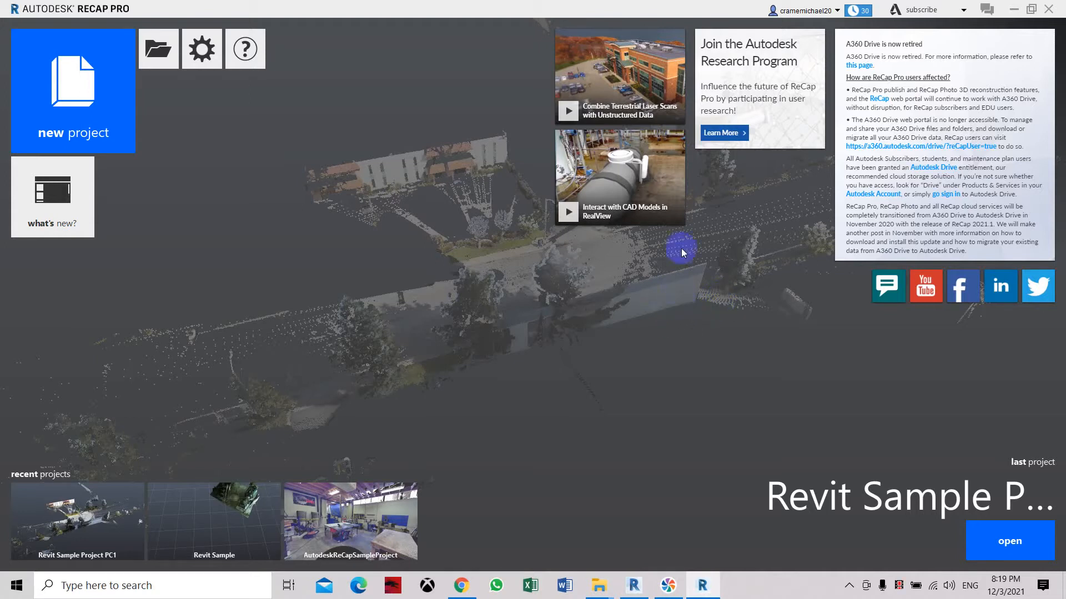
mouse_move(88, 106)
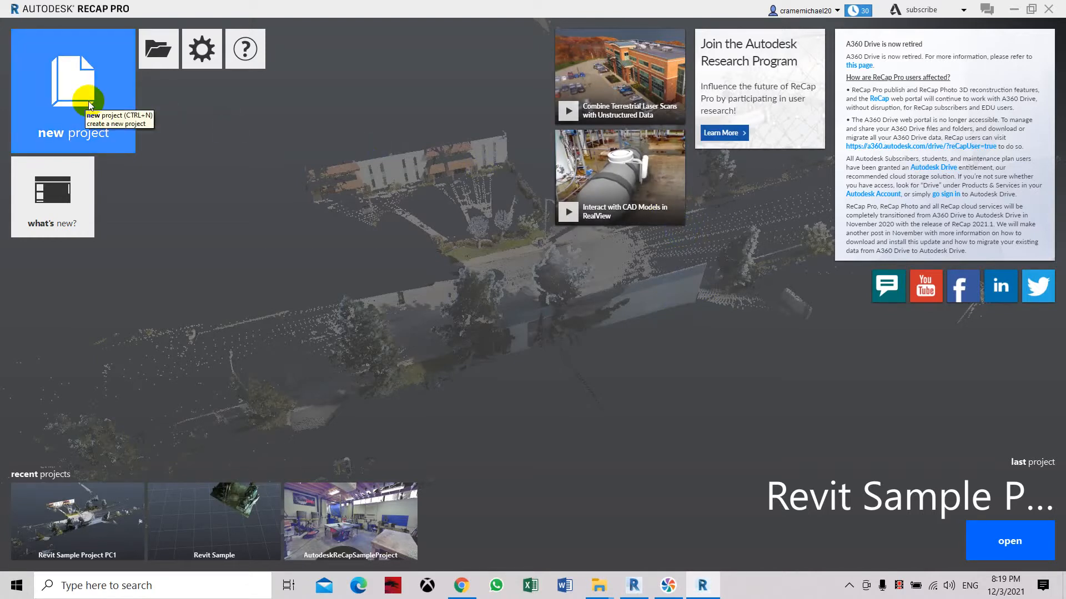
Start a new Import Point Cloud project named Revit Sample A10 in the Video Progress folder
left_click(90, 105)
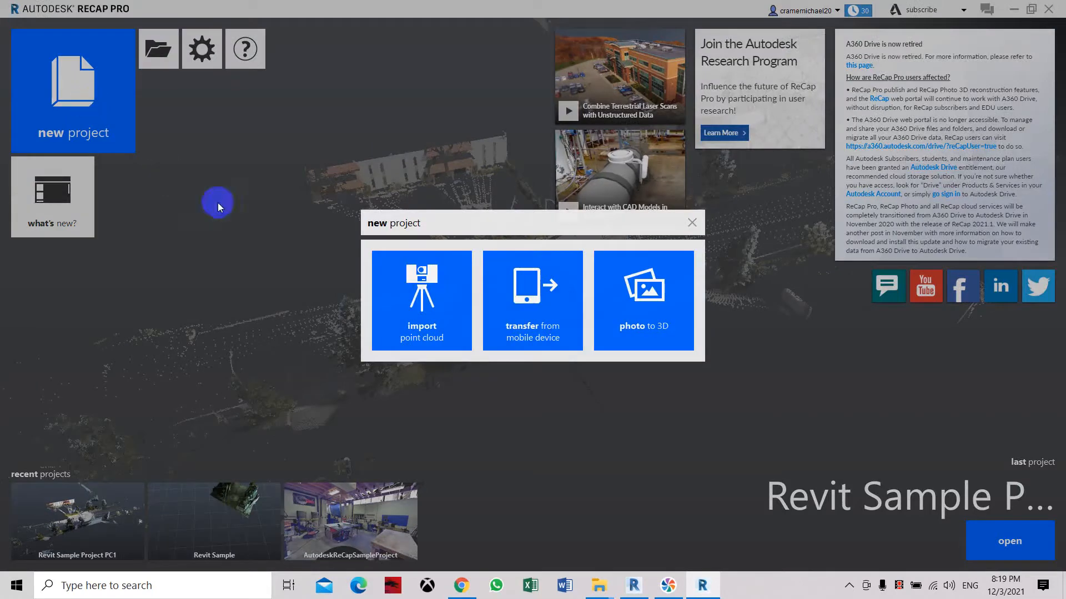
left_click(422, 300)
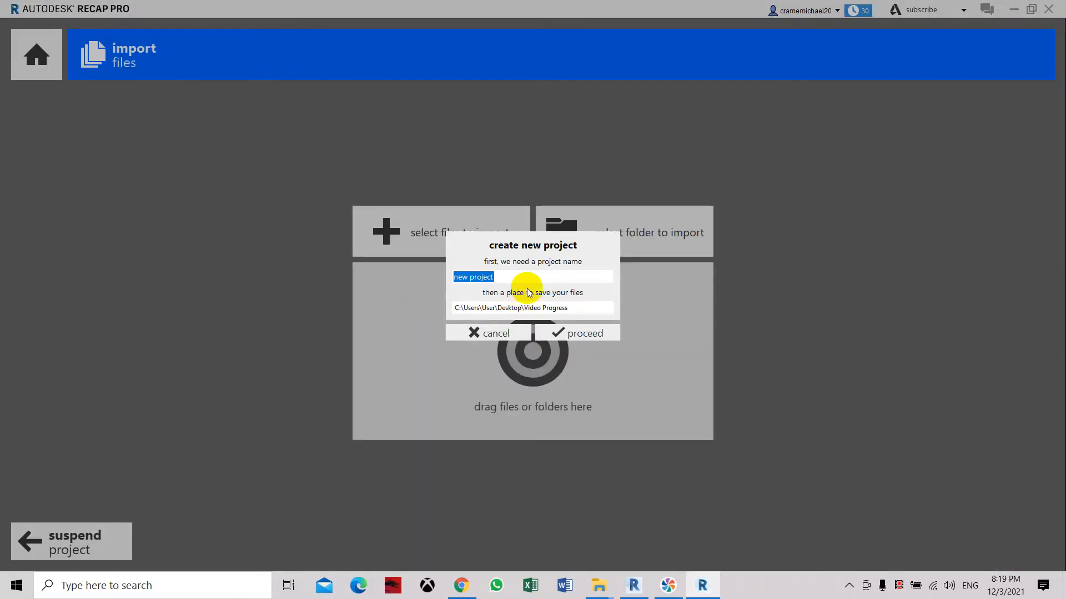
type("Revit Sample")
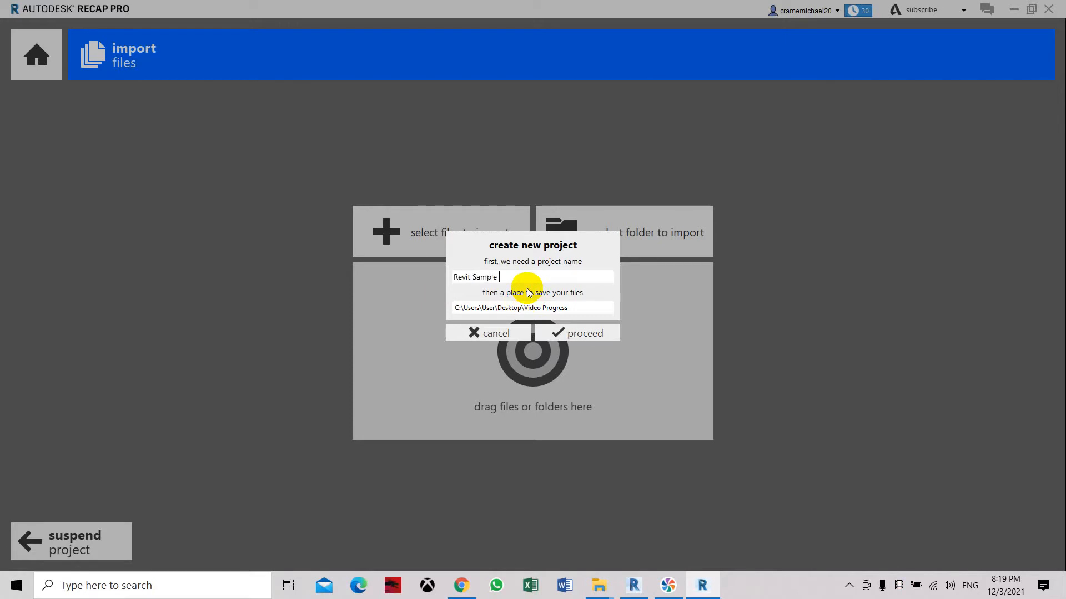
type("A19")
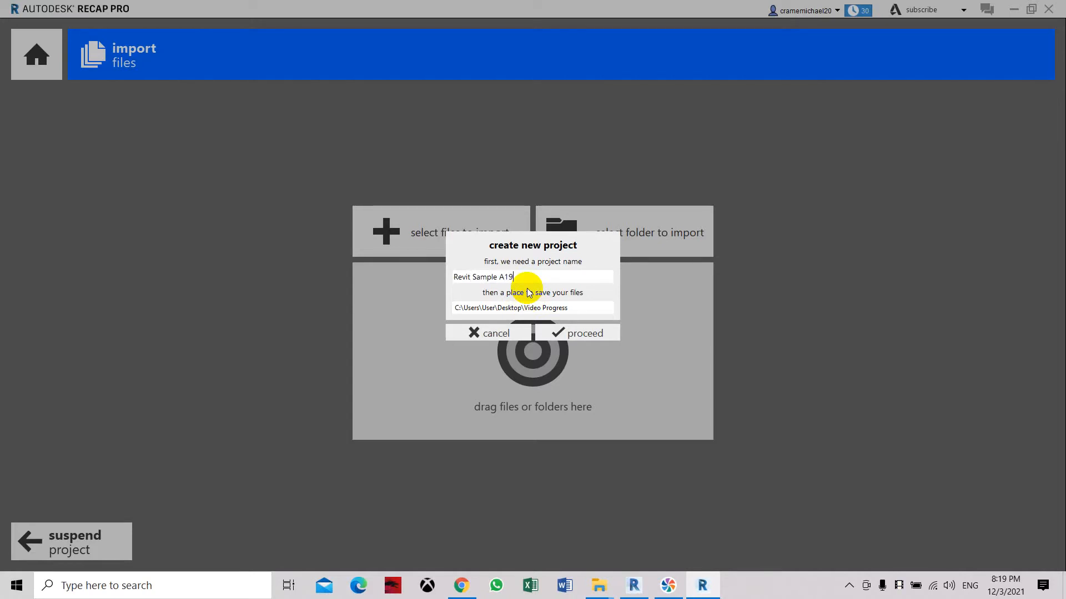
key("Backspace")
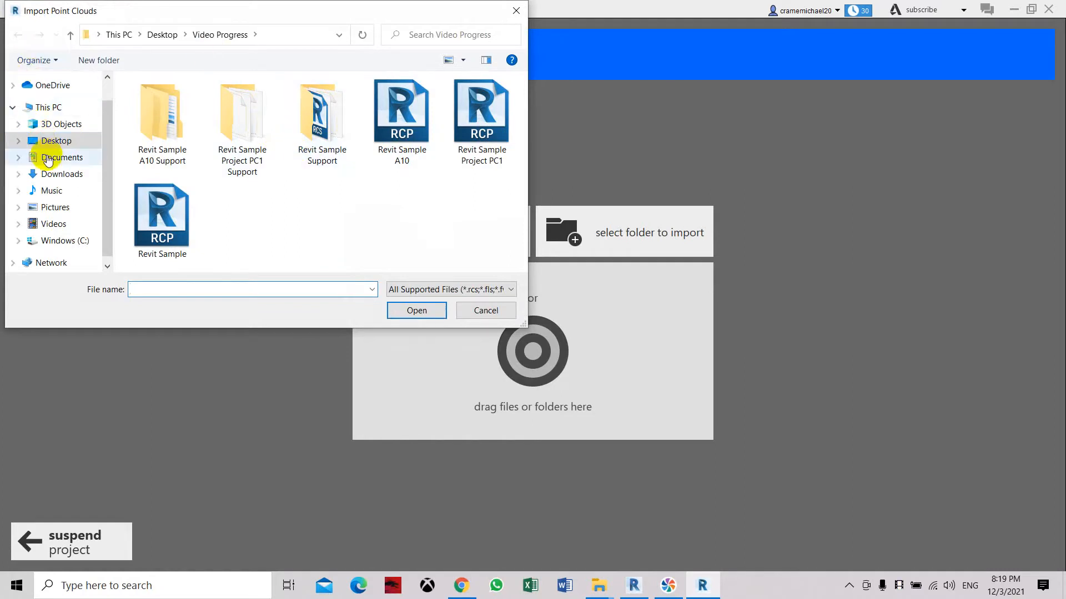
Select pump.e57 from Desktop's Point Cloud Sample Files 3d Imaging folder for import
left_click(56, 141)
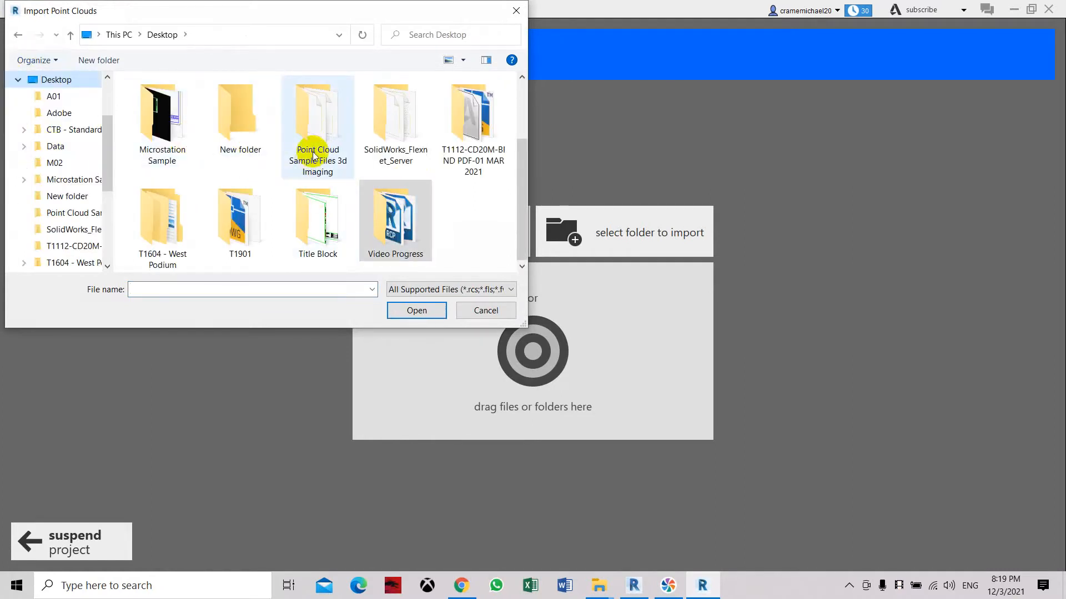
double_click(318, 113)
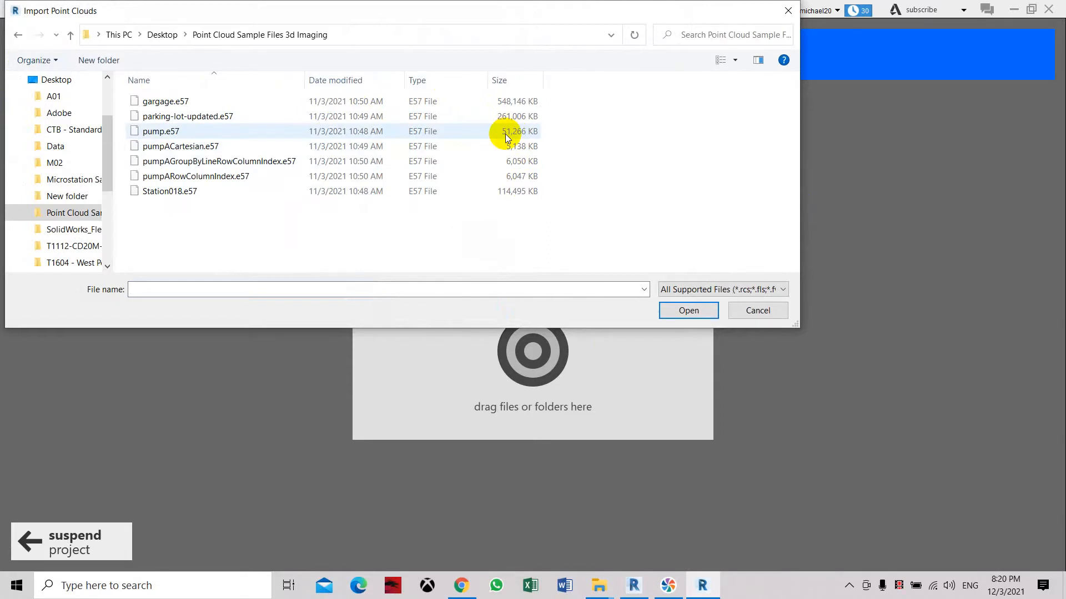
left_click(160, 131)
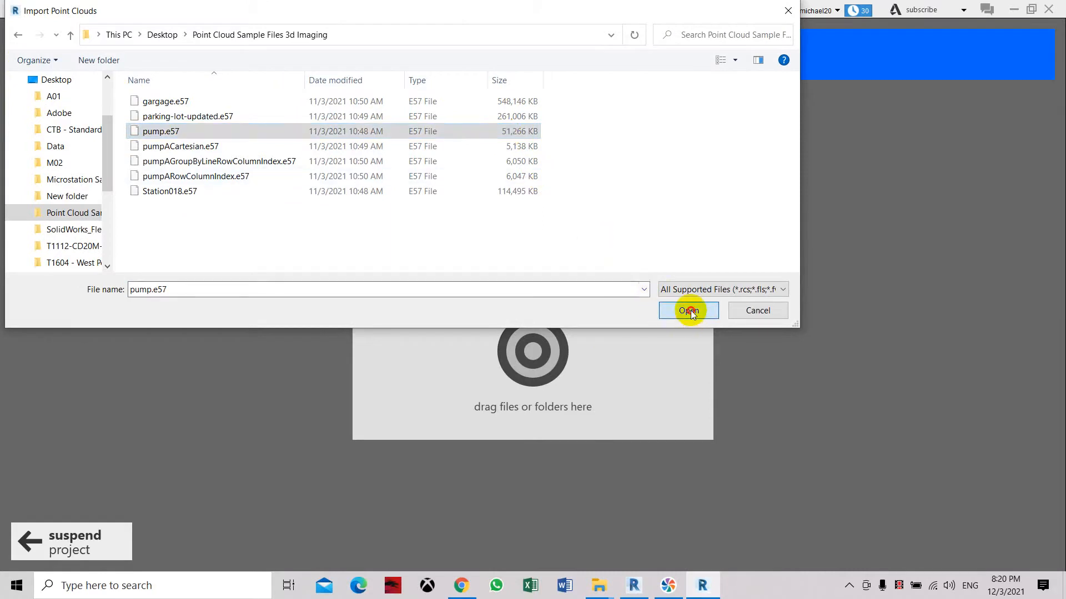
left_click(689, 311)
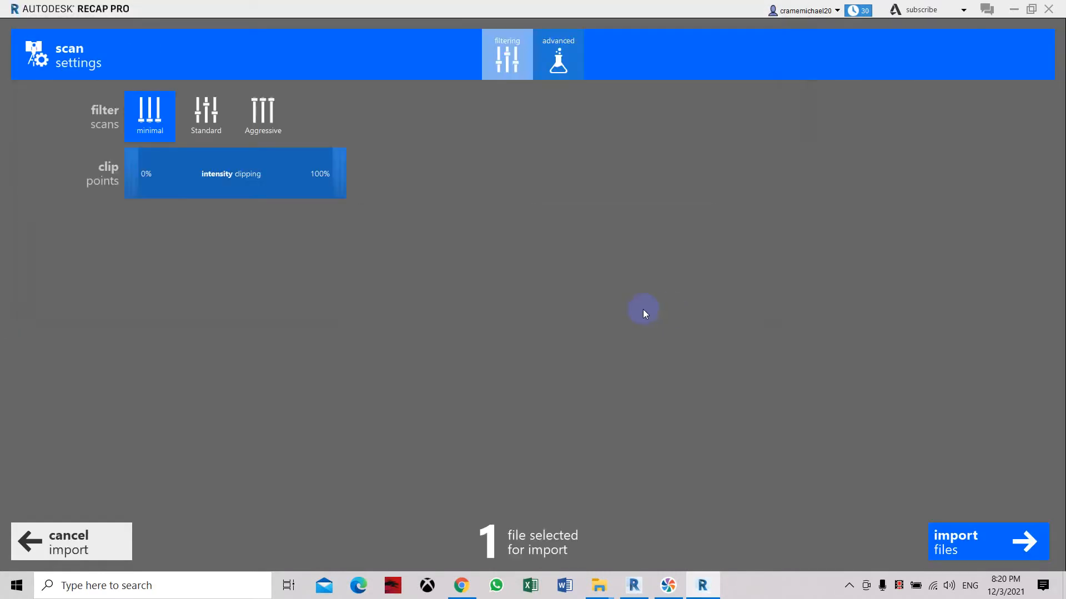
Apply the Aggressive filter and import the pump scan files
left_click(261, 115)
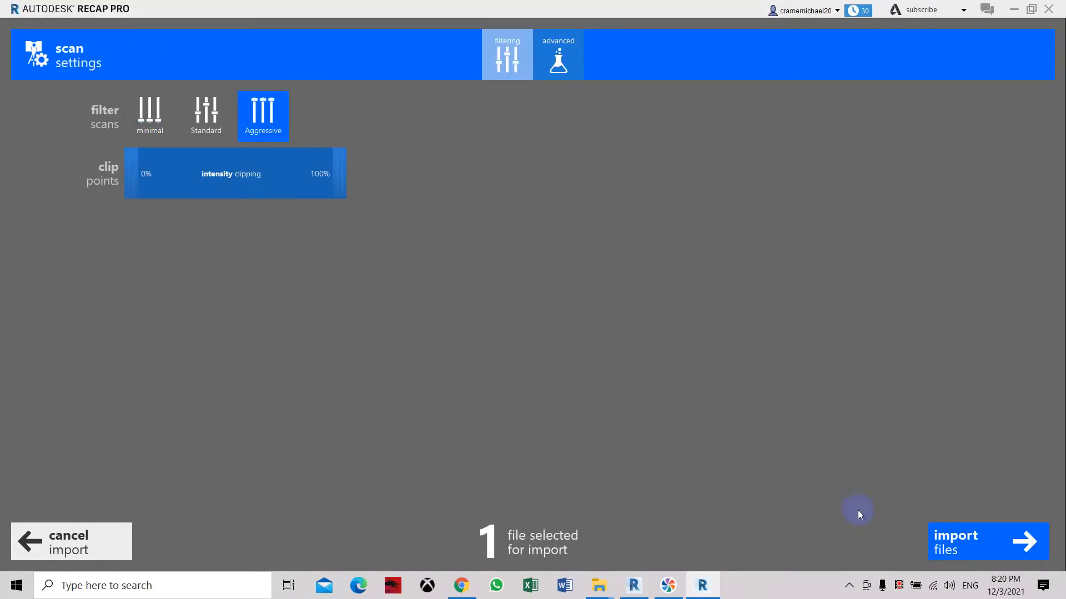
left_click(955, 540)
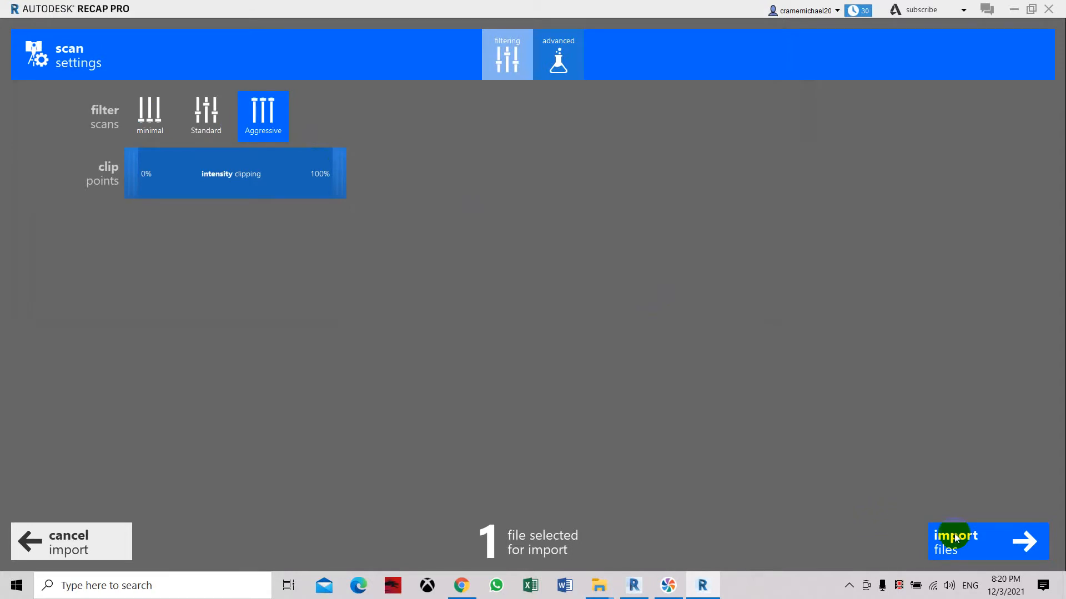
left_click(954, 542)
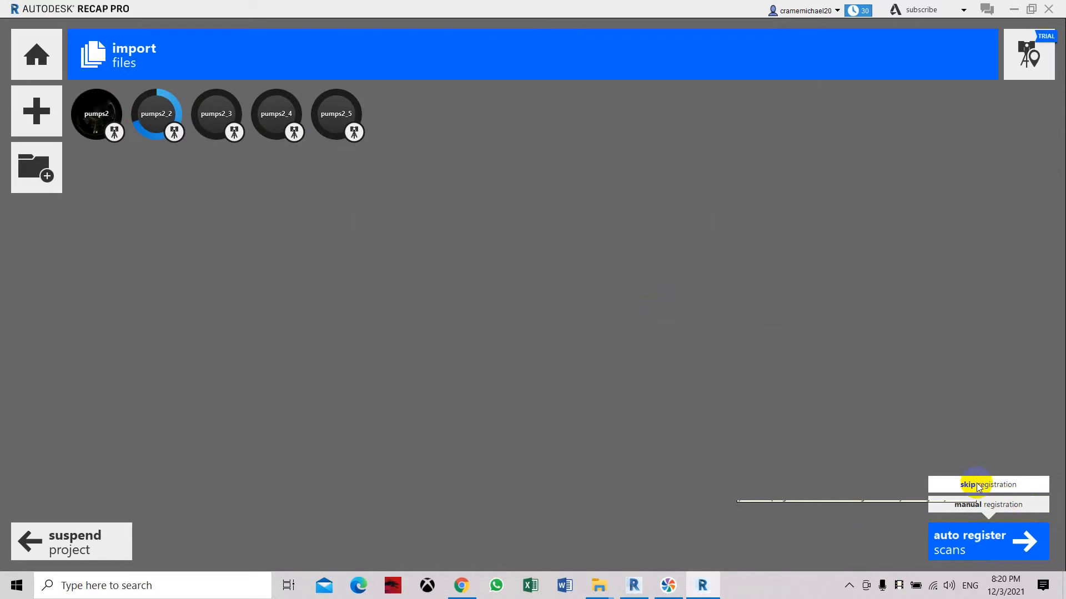
mouse_move(148, 229)
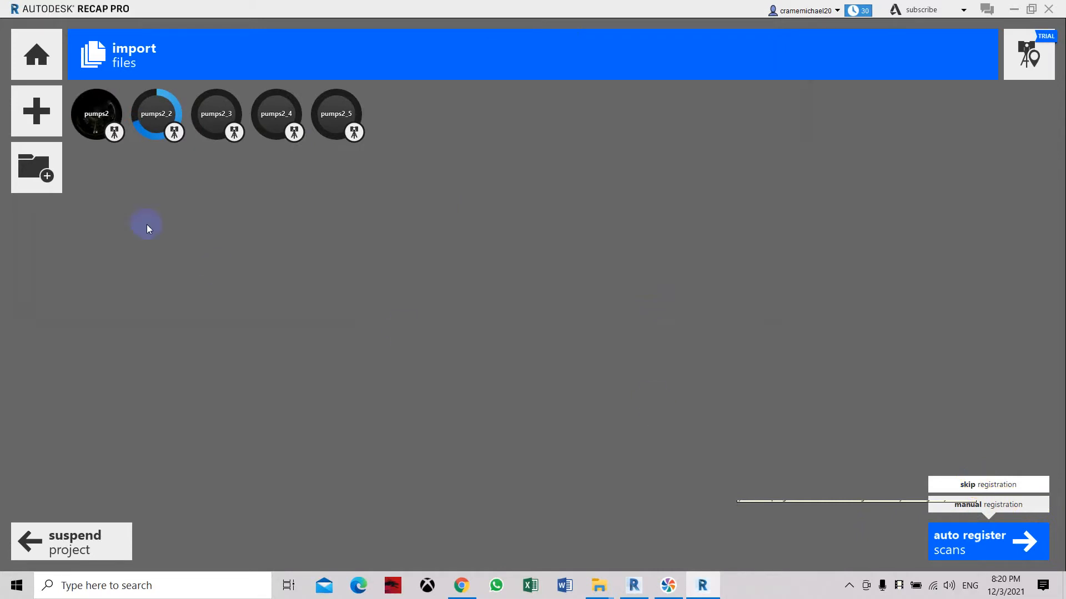
Skip registration and launch the project once all five scans are indexed
left_click(988, 541)
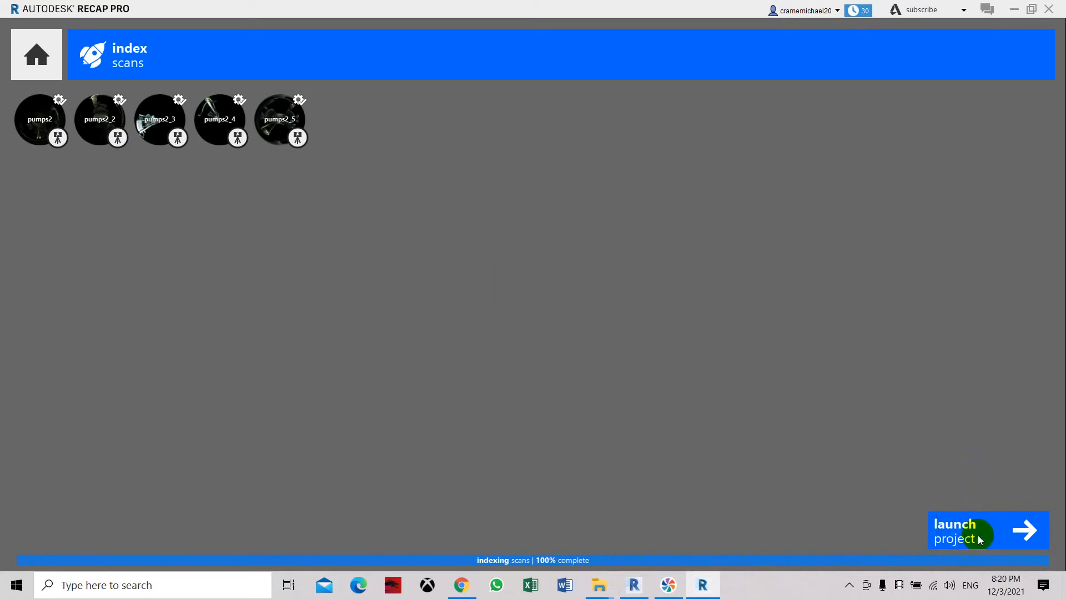
mouse_move(979, 540)
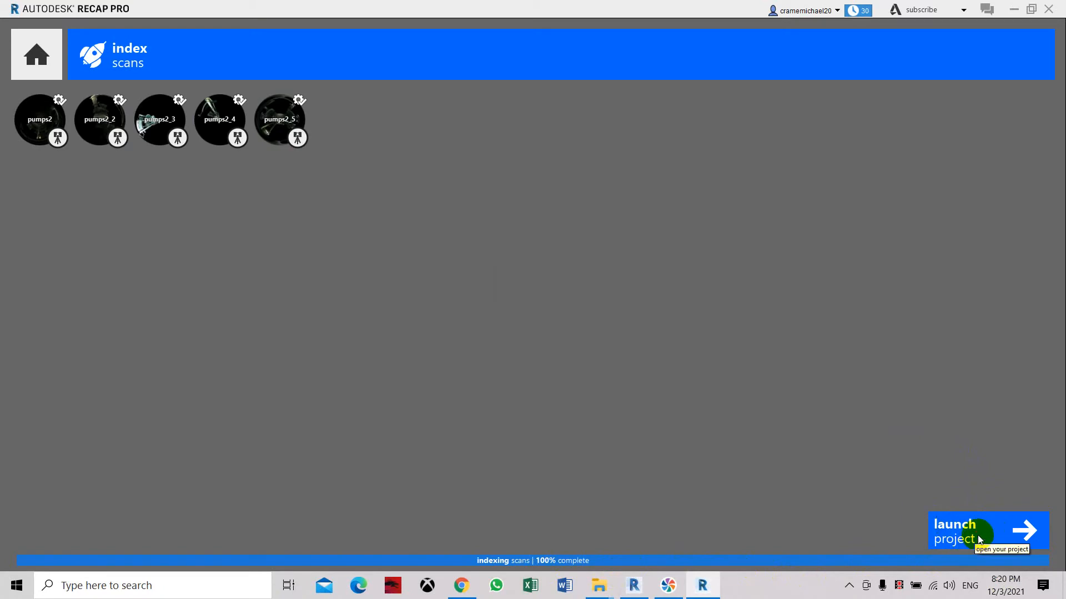
left_click(968, 530)
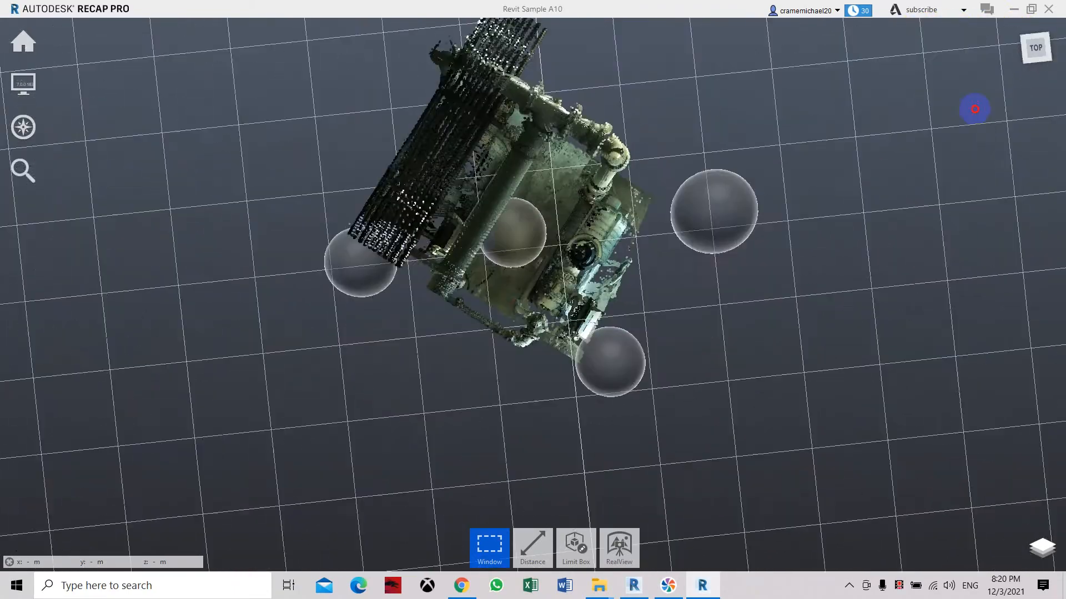
Orbit the pump point cloud to view the pumps and overhead piping from several sides
left_click_drag(973, 108, 310, 93)
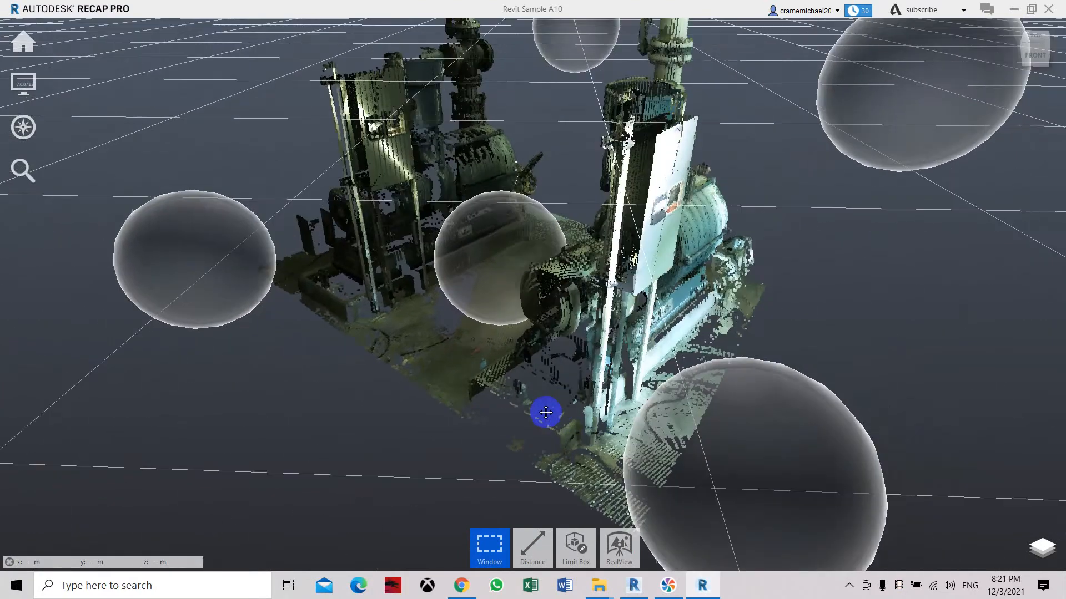
left_click_drag(547, 412, 444, 299)
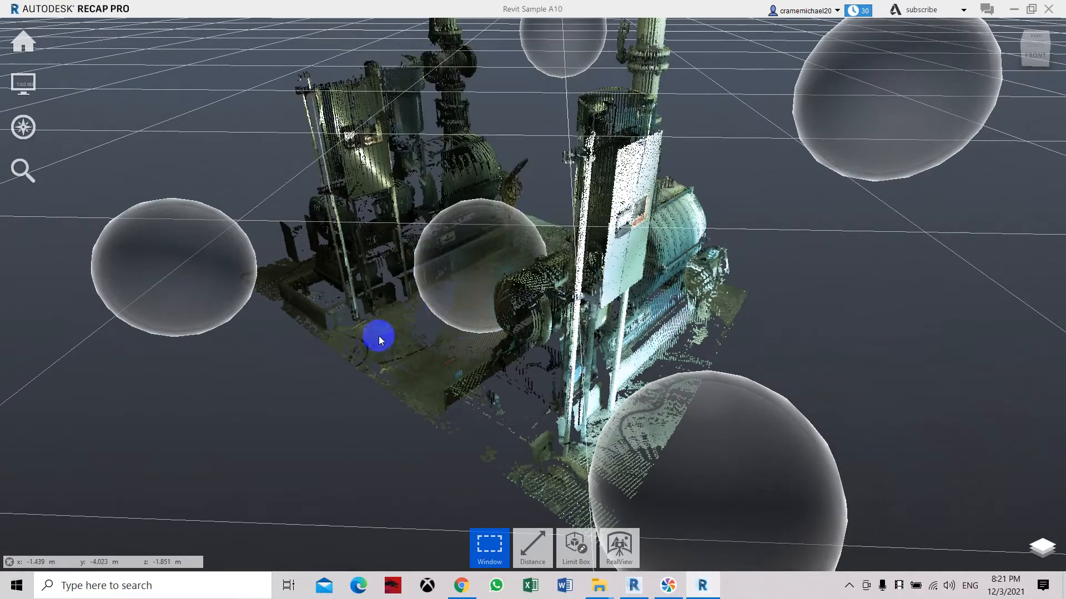
left_click_drag(379, 340, 452, 323)
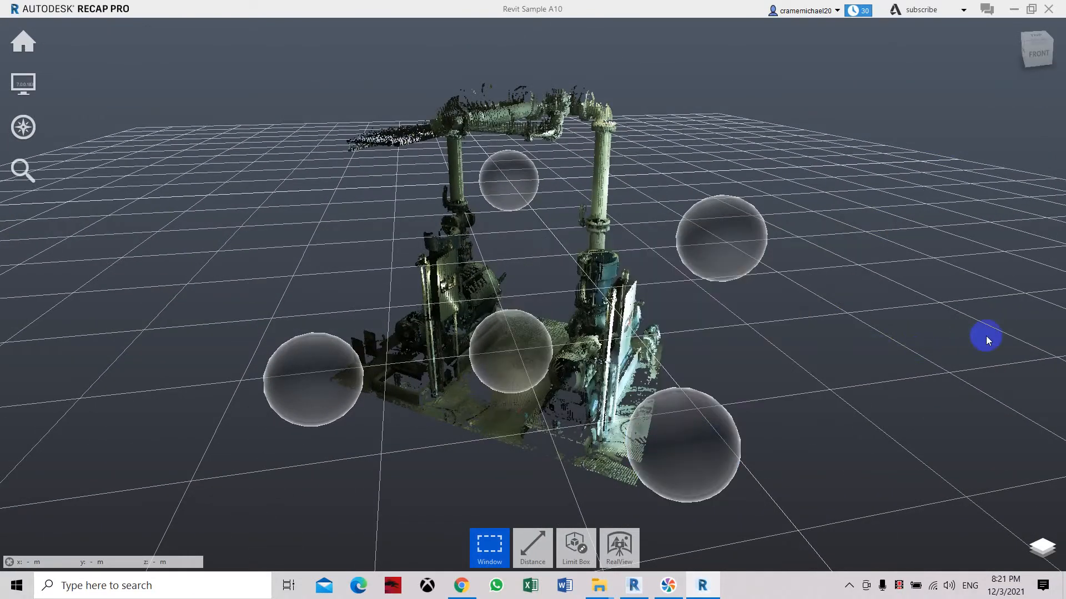
left_click_drag(986, 341, 955, 423)
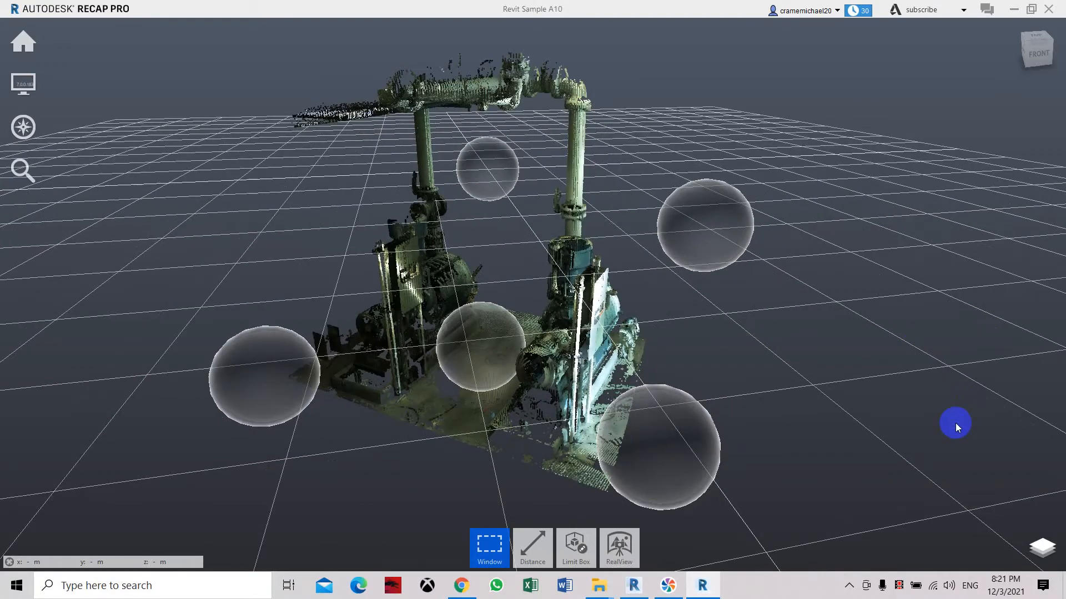
mouse_move(779, 453)
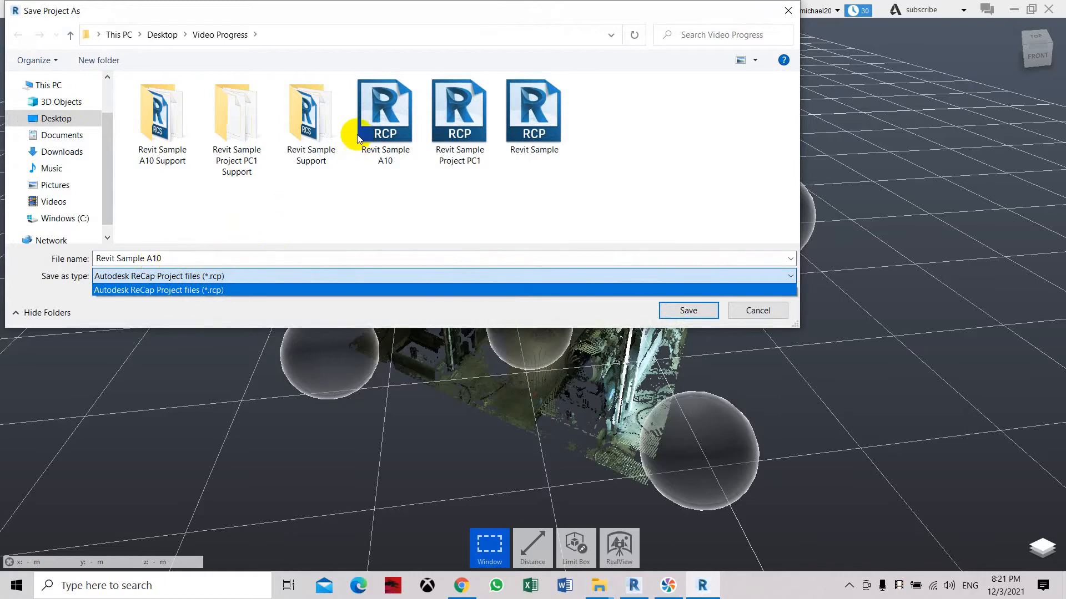
Save the project as Revit Sample A10.rcp in the Video Progress folder
left_click(688, 311)
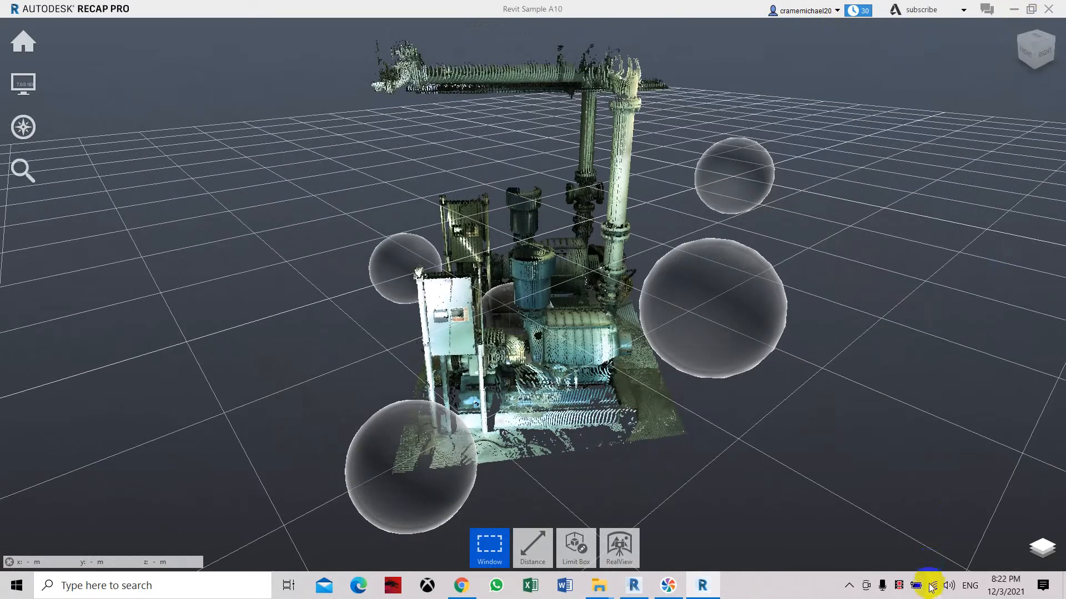
mouse_move(893, 546)
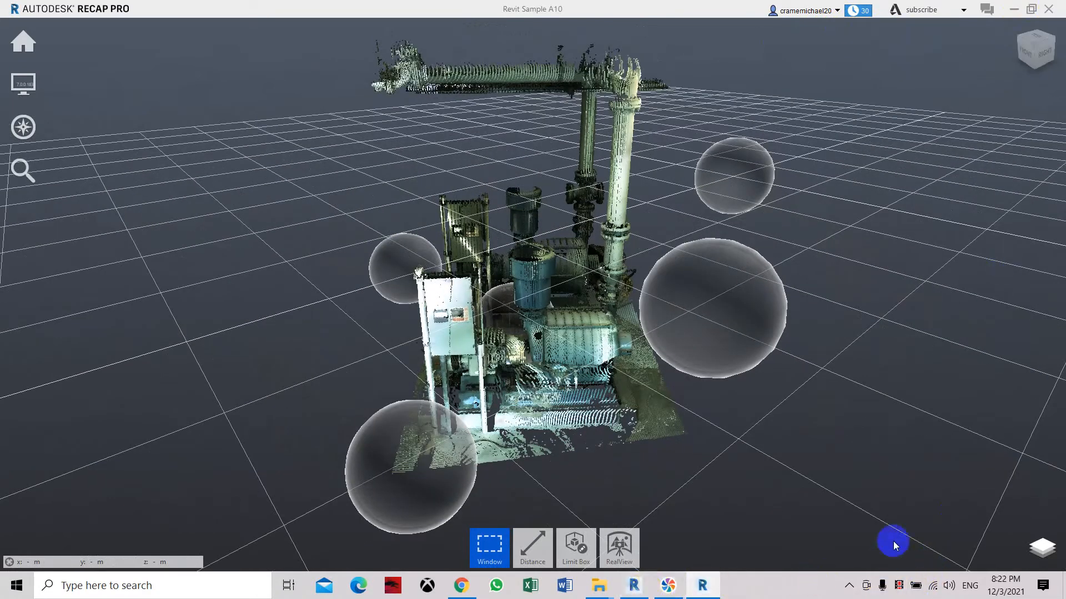
Switch to Revit and create Project2 from a default template at its Level 1 plan
left_click(488, 548)
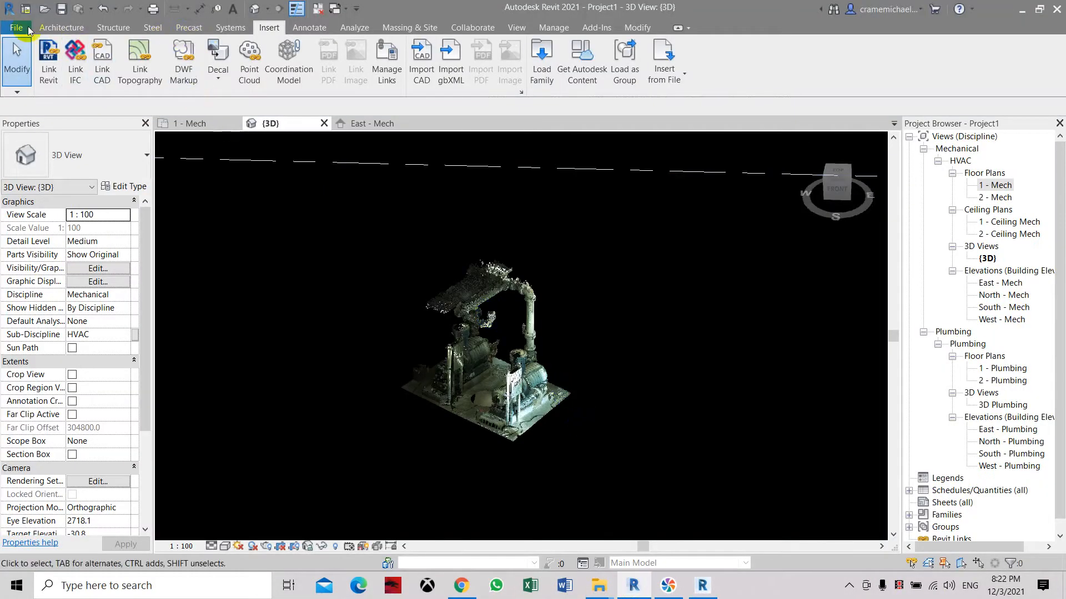
left_click(18, 27)
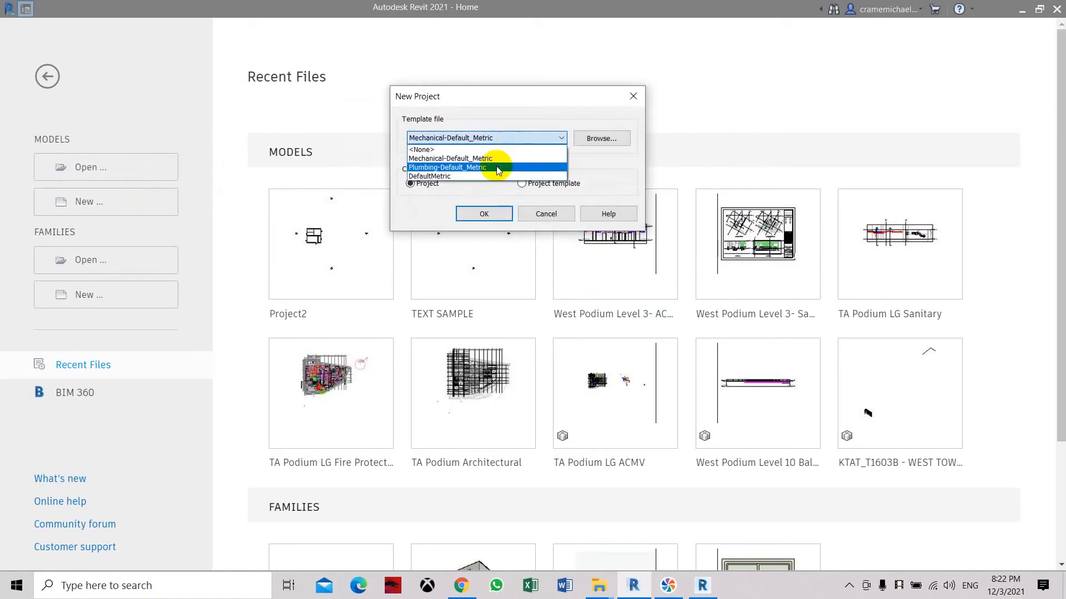
left_click(484, 214)
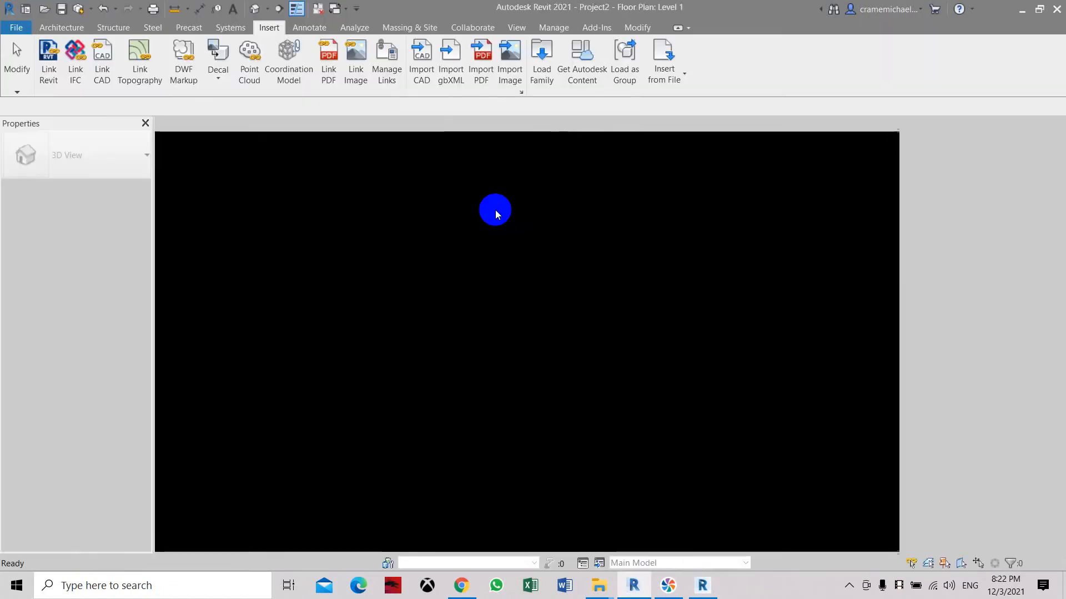
Set the Graphics background colour to white in Revit's Options
left_click(60, 26)
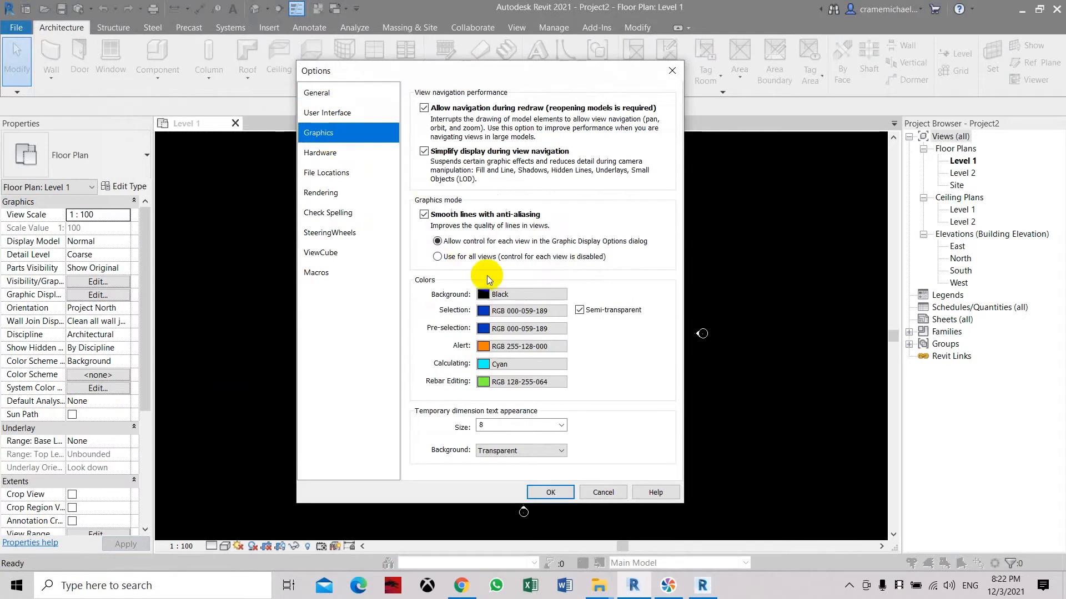
left_click(483, 294)
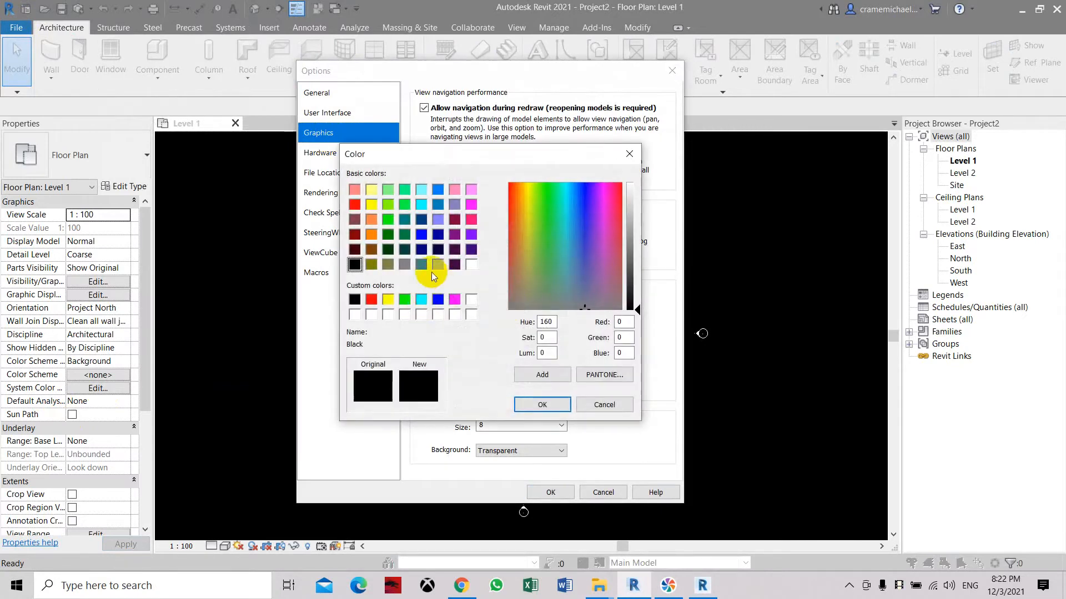
left_click(437, 264)
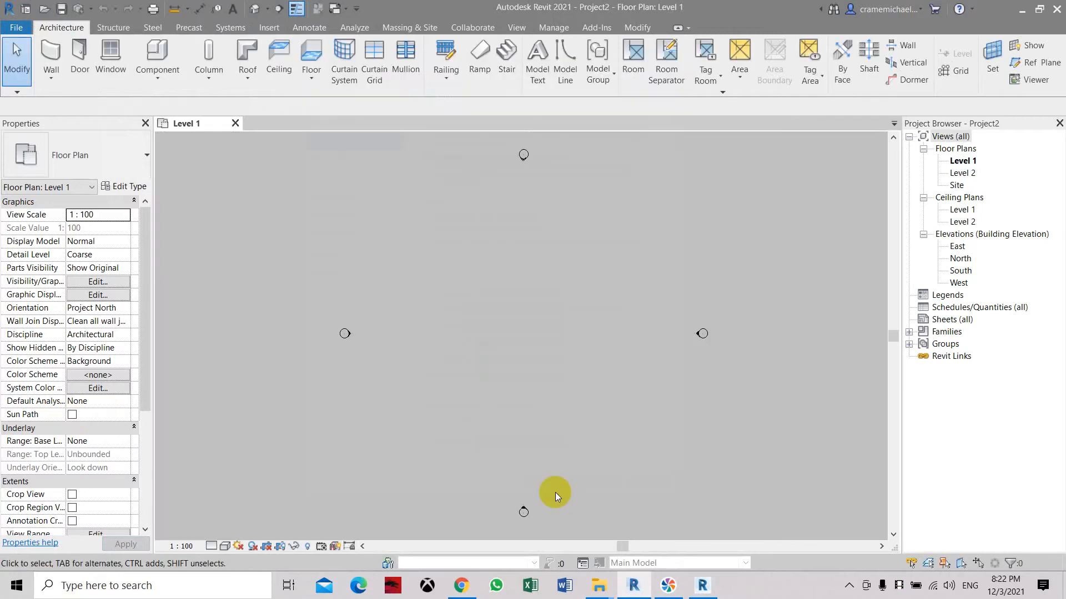
left_click(268, 26)
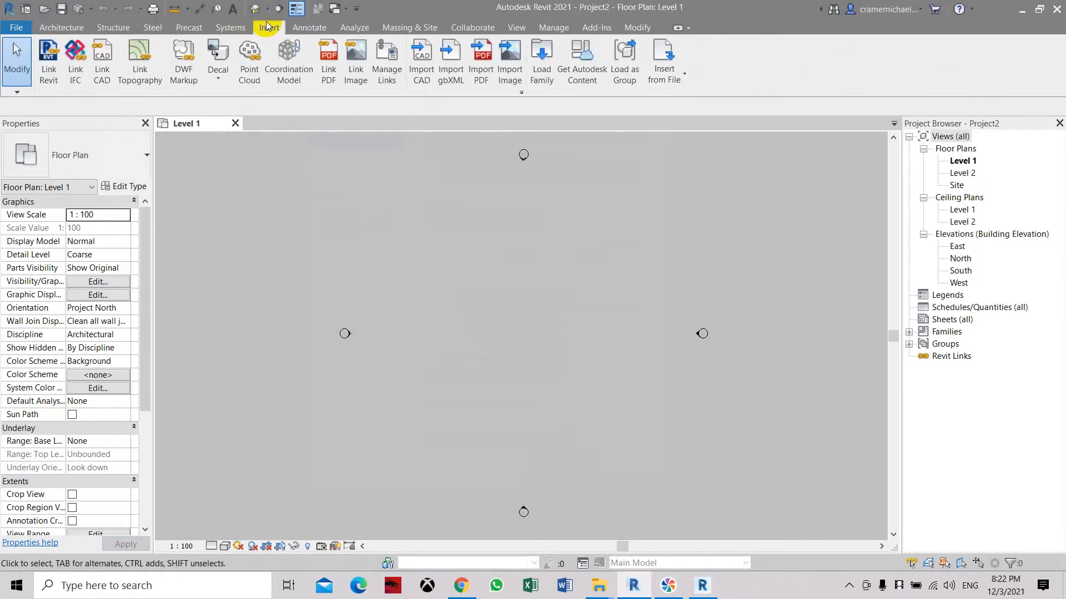
Link Revit Sample A10.rcp as a Point Cloud Project into the Level 1 plan
left_click(248, 52)
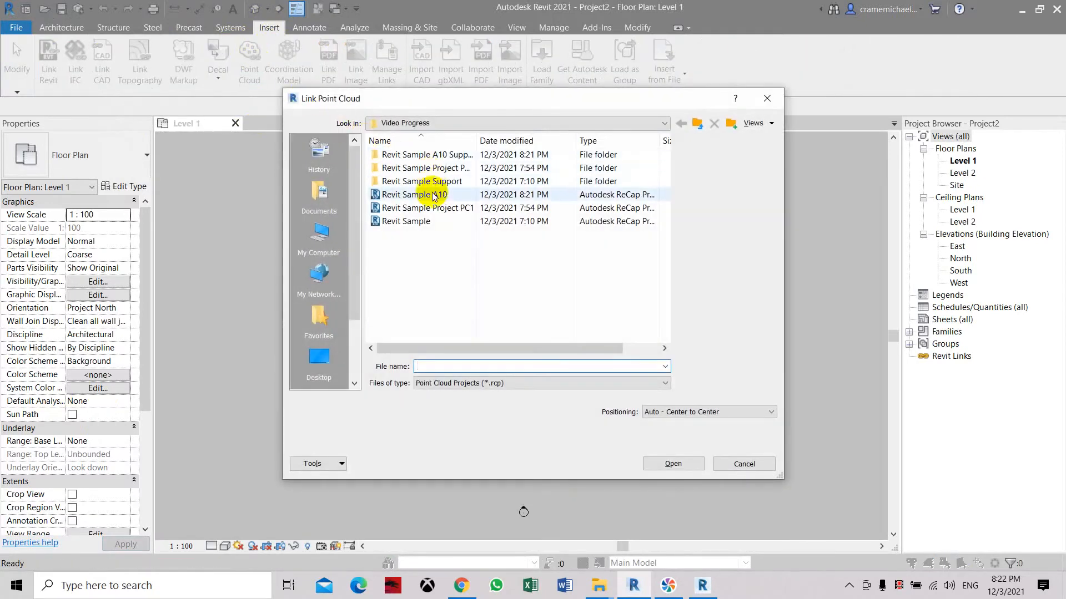
mouse_move(402, 198)
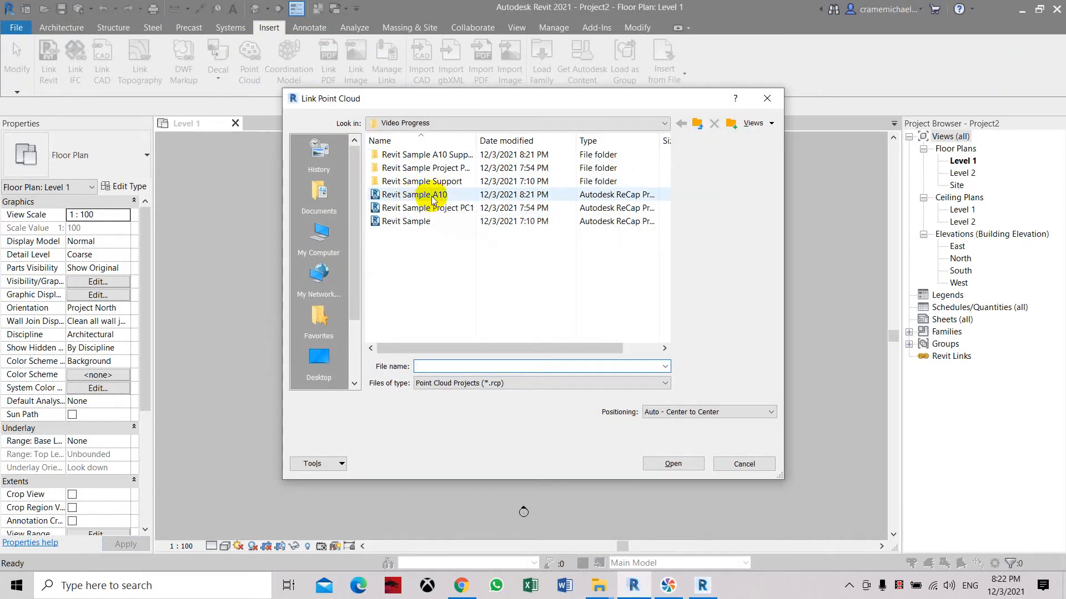
left_click(412, 194)
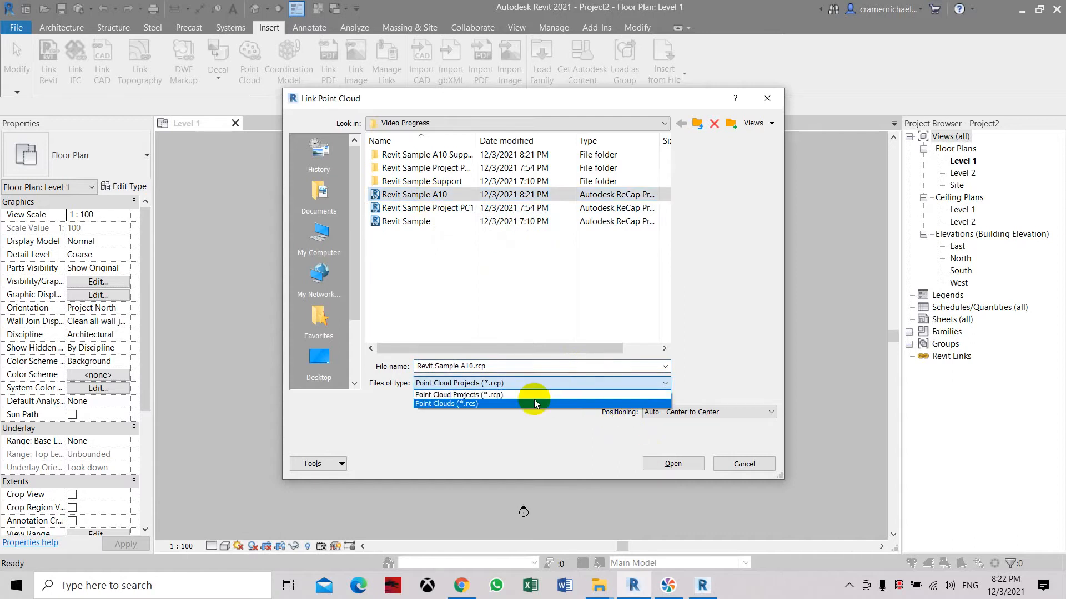
mouse_move(537, 407)
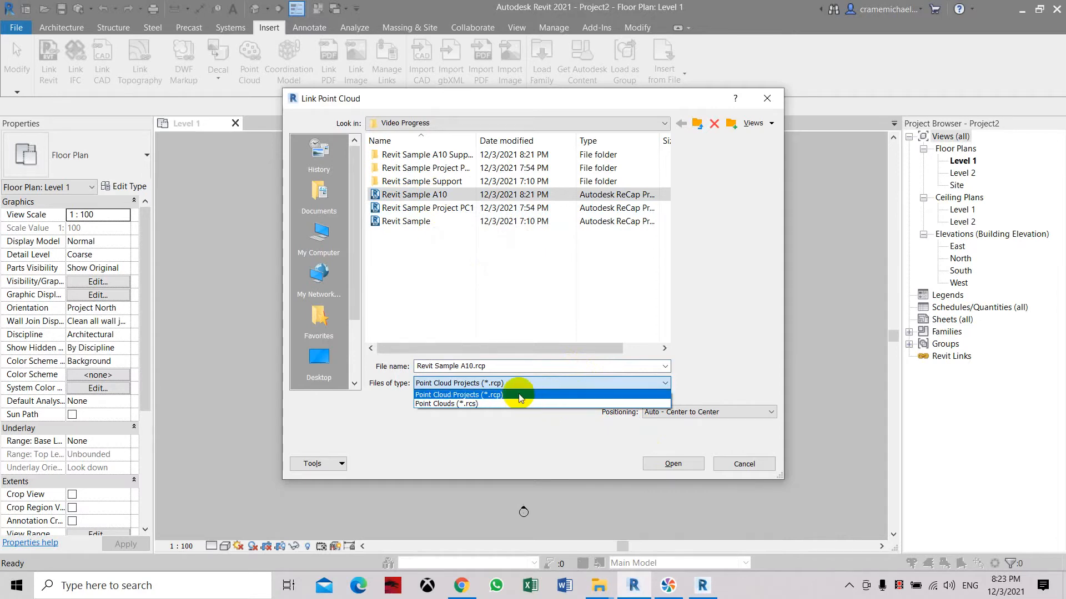
left_click(458, 395)
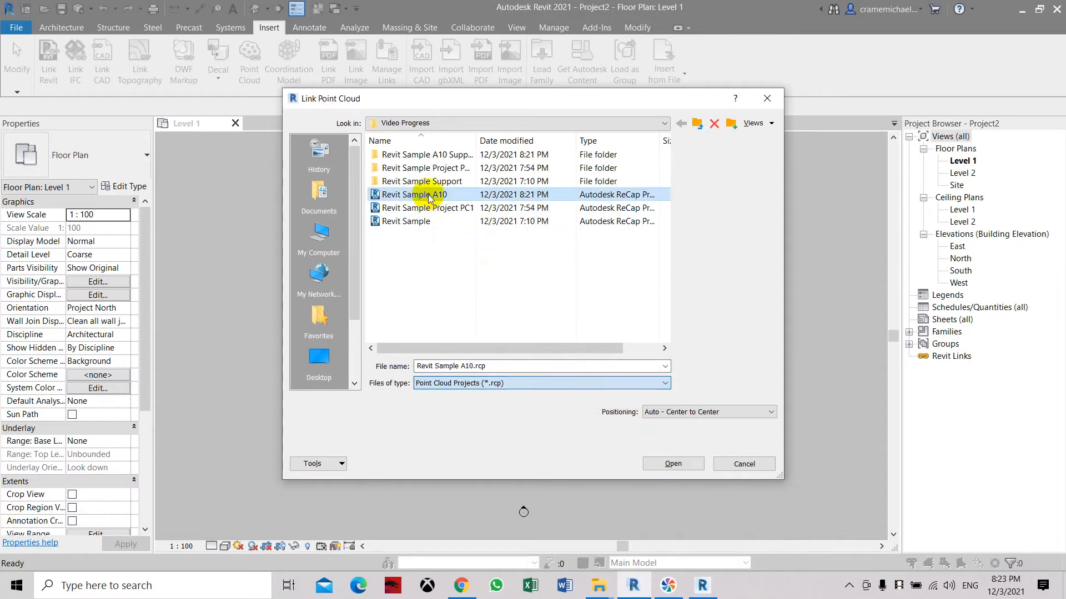
left_click(673, 464)
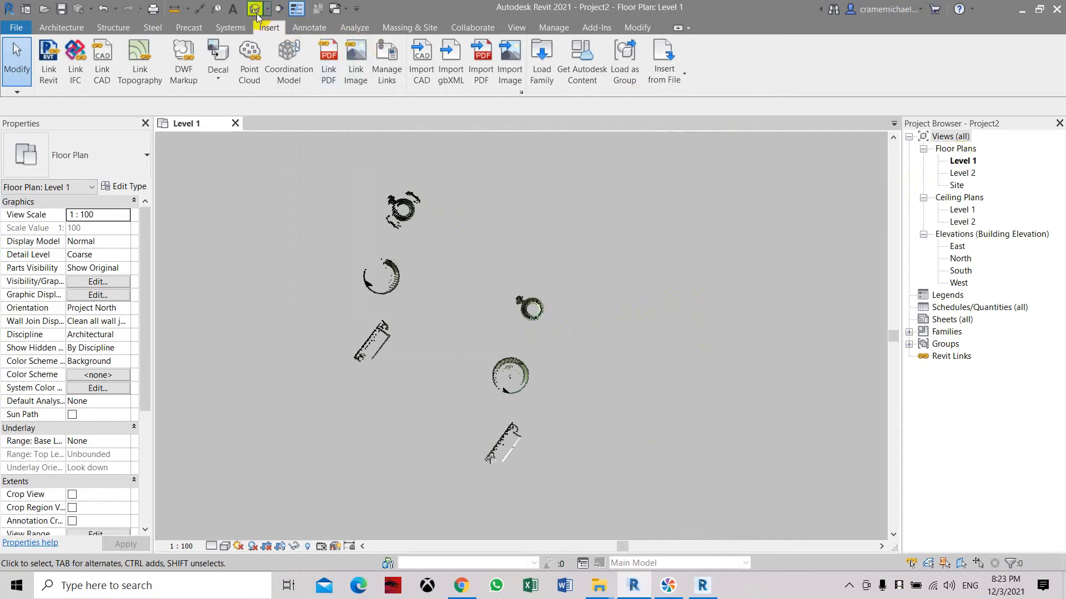
Switch Project2 to the default 3D view and orbit the linked pump point cloud
left_click(255, 9)
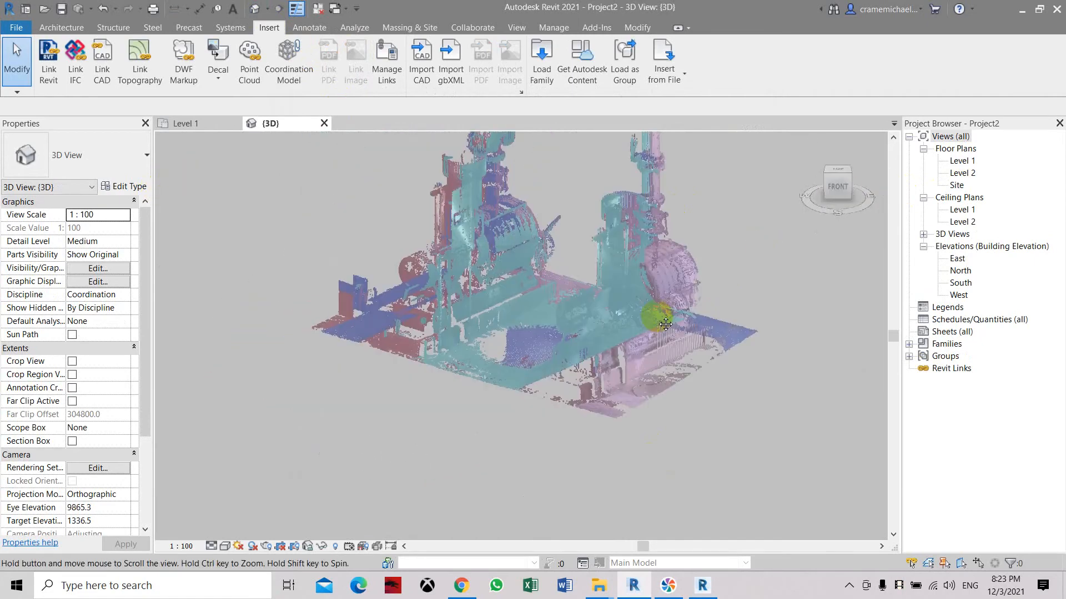
left_click_drag(665, 324, 772, 280)
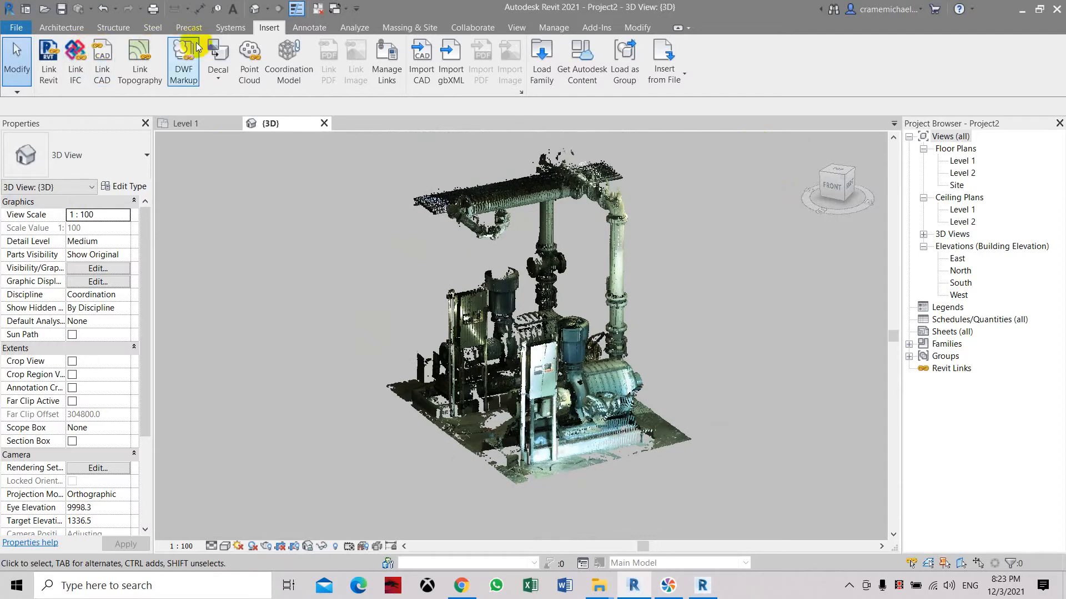
left_click(516, 26)
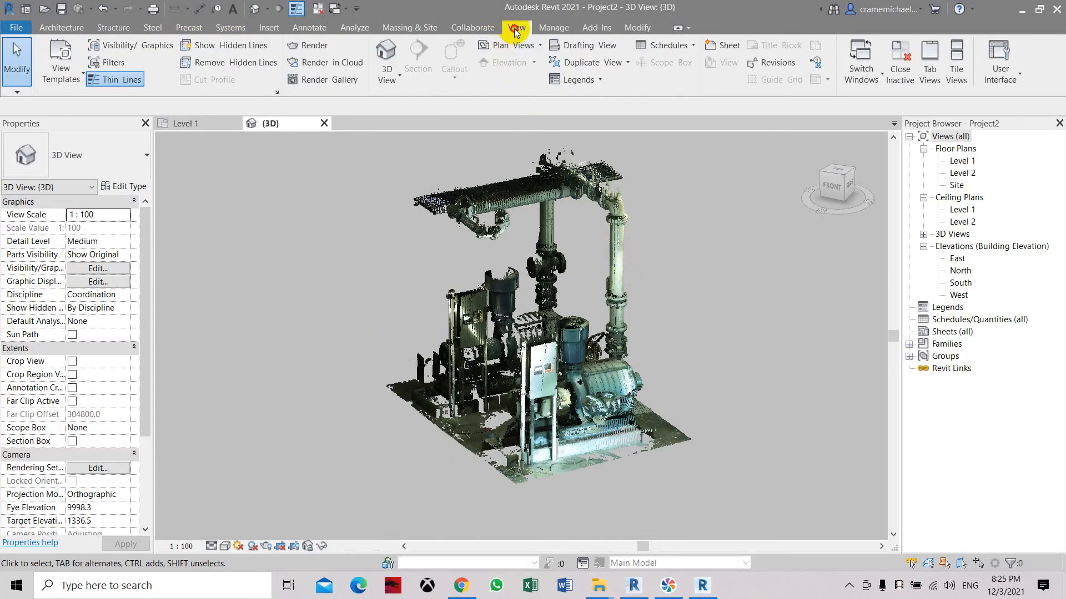
Start a render at Medium quality with the Exterior: Sun and Artificial lighting scheme
left_click(306, 44)
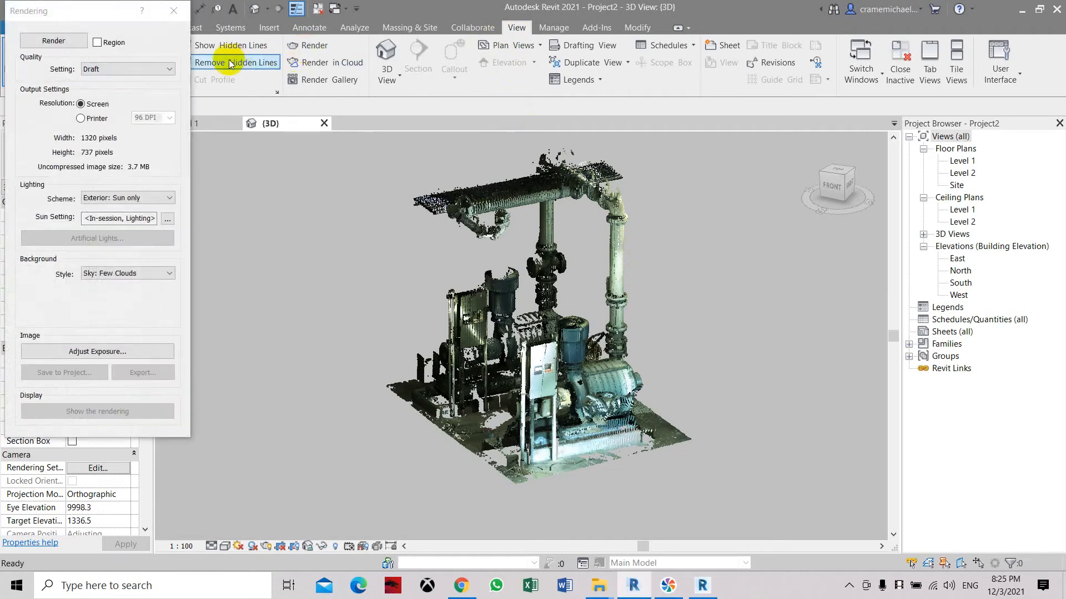
left_click(127, 69)
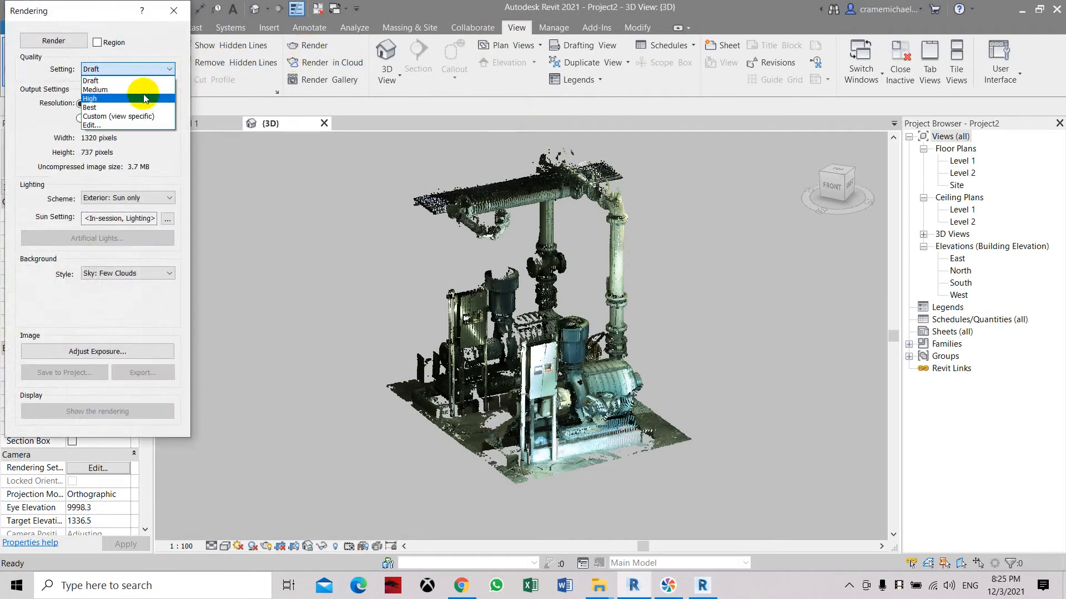
left_click(98, 90)
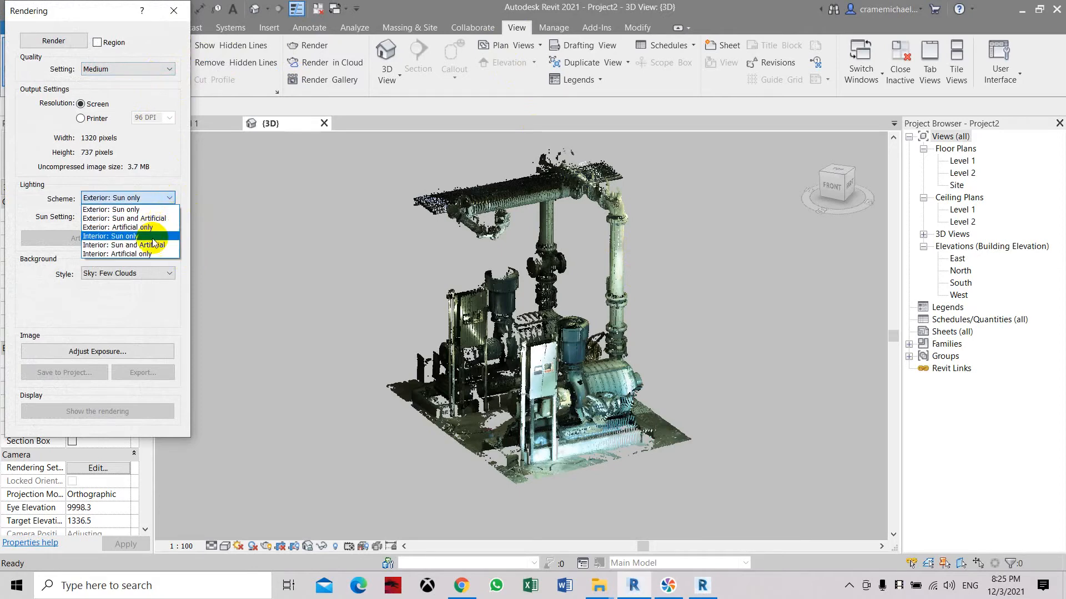
left_click(124, 218)
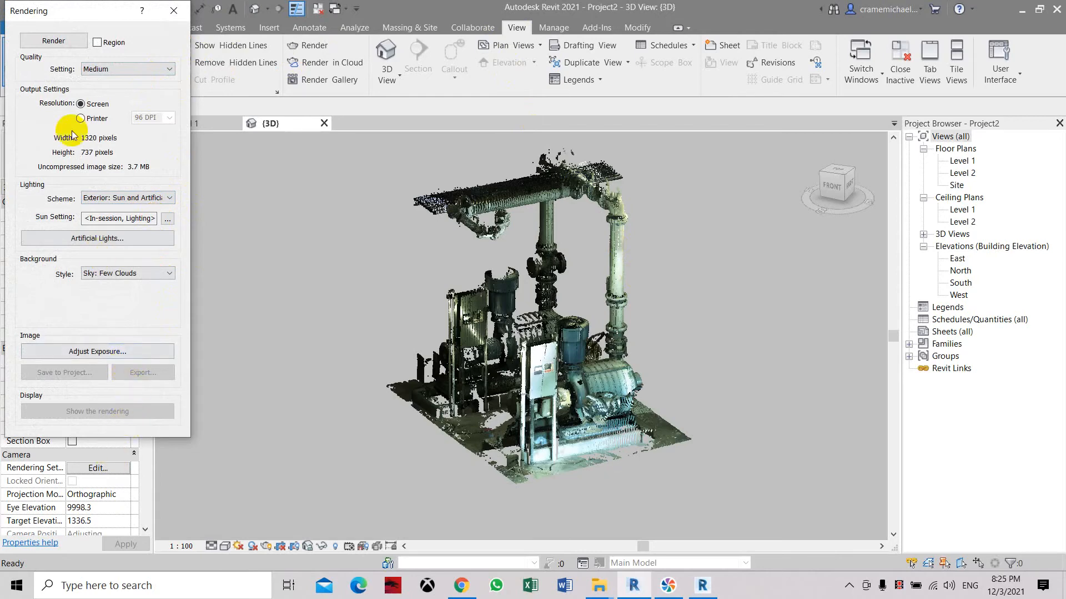
left_click(53, 40)
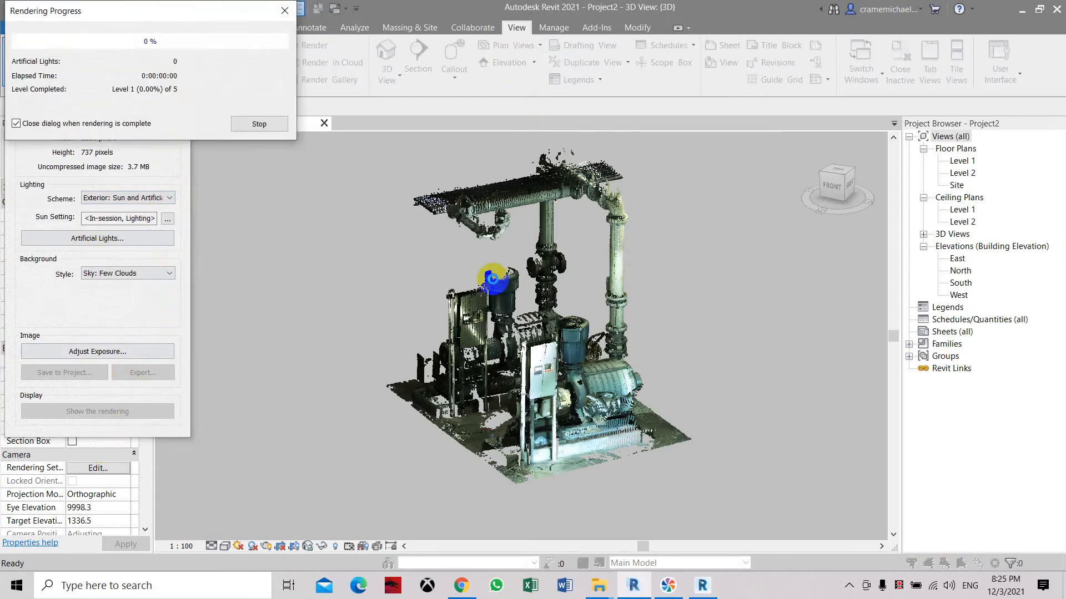
mouse_move(831, 309)
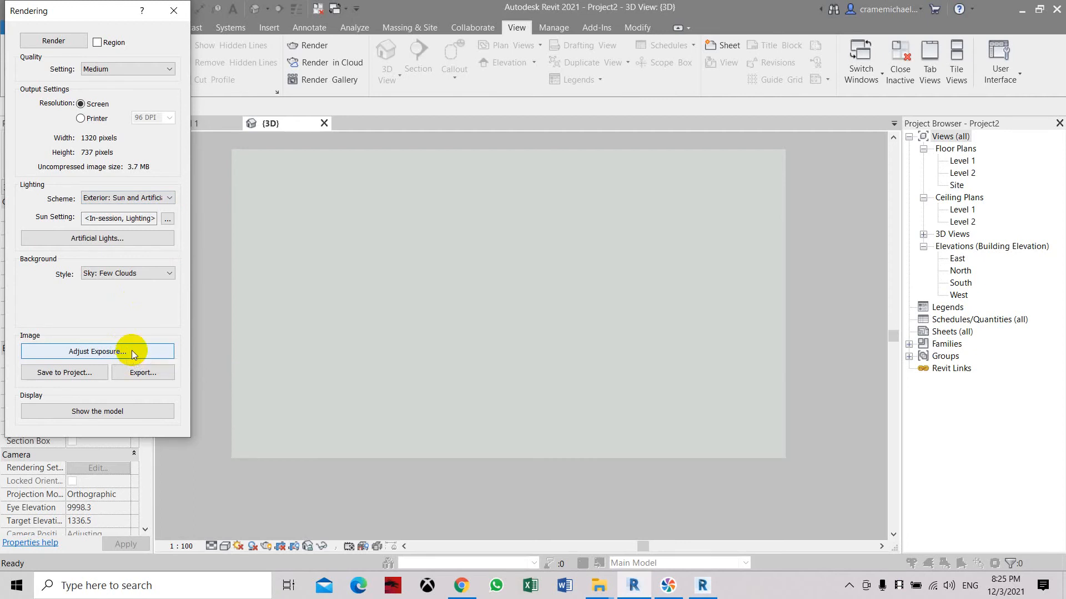
left_click(98, 351)
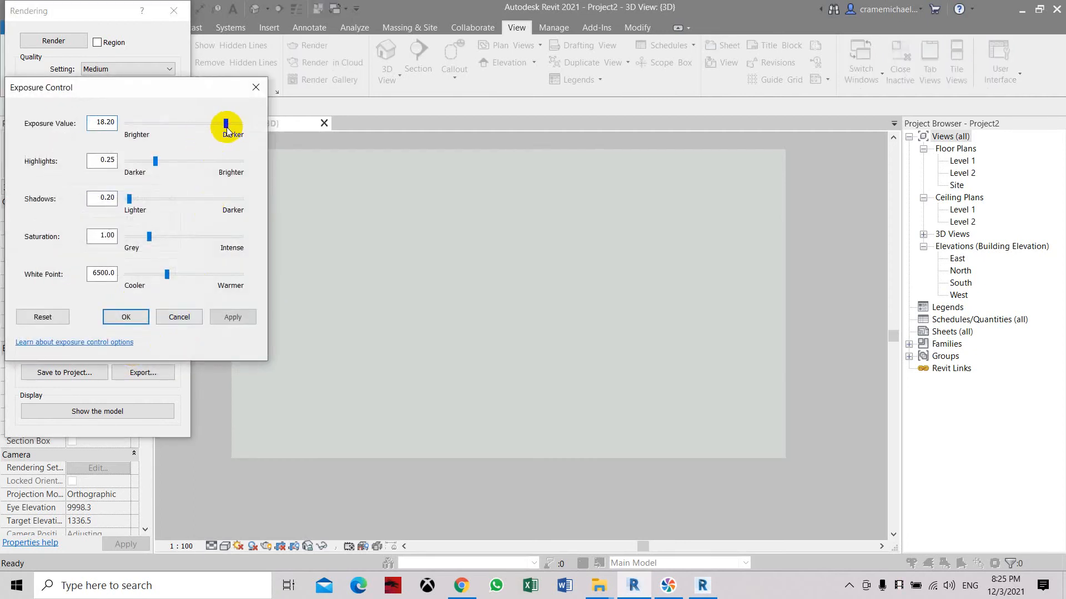
left_click_drag(226, 124, 264, 124)
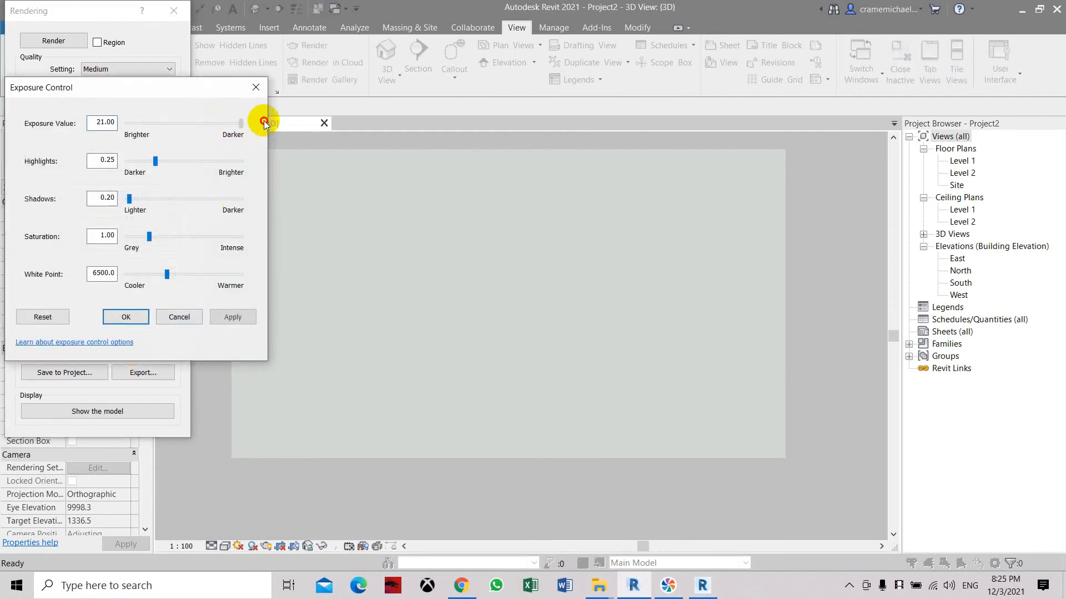
left_click_drag(240, 123, 209, 123)
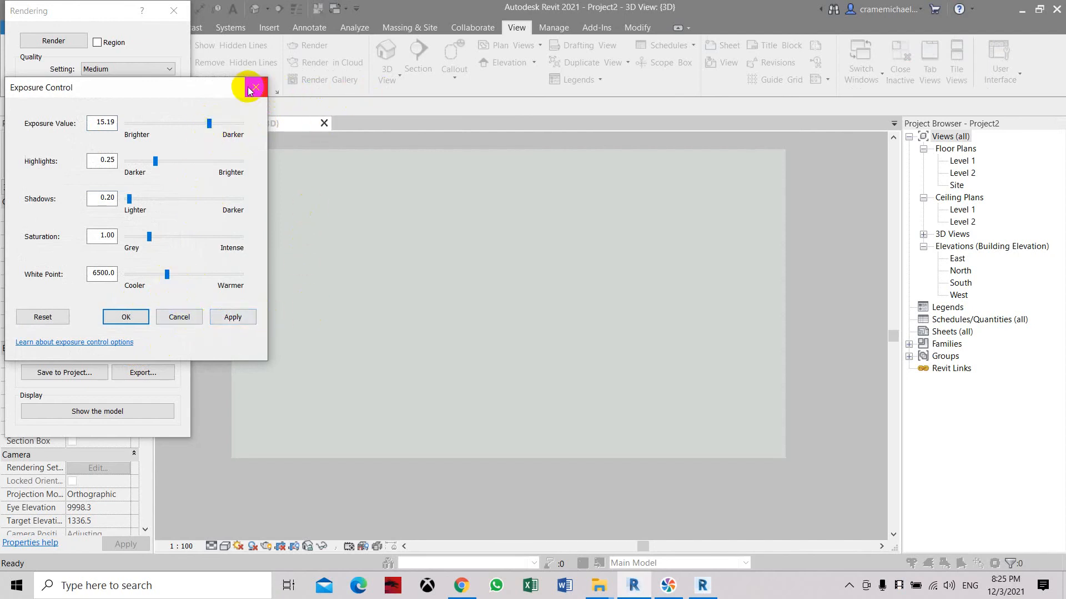
left_click(253, 88)
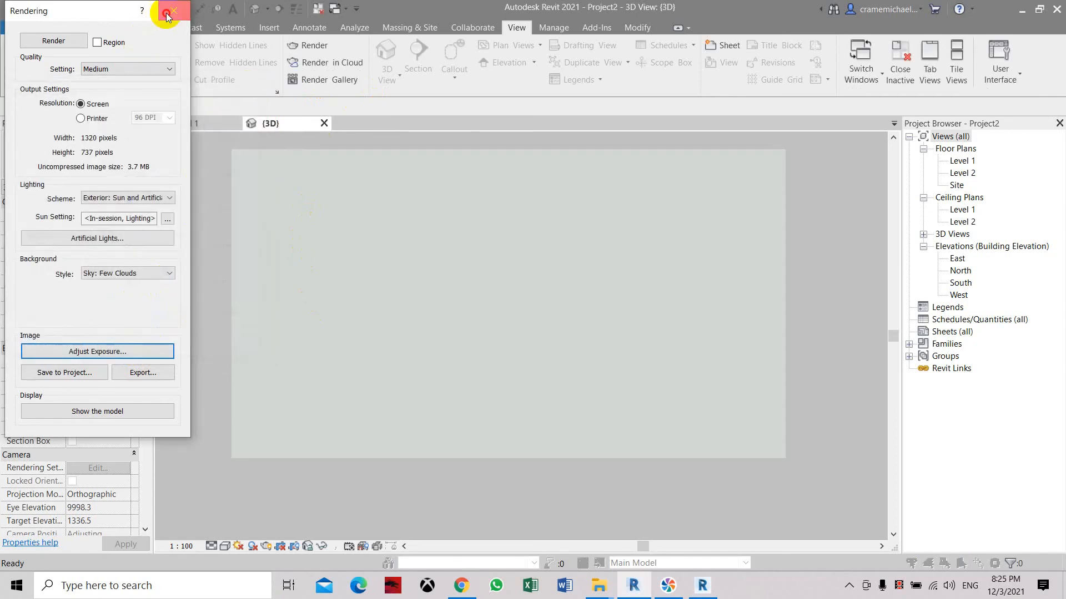
Close the Rendering dialog to return to the 3D point cloud view
left_click(166, 10)
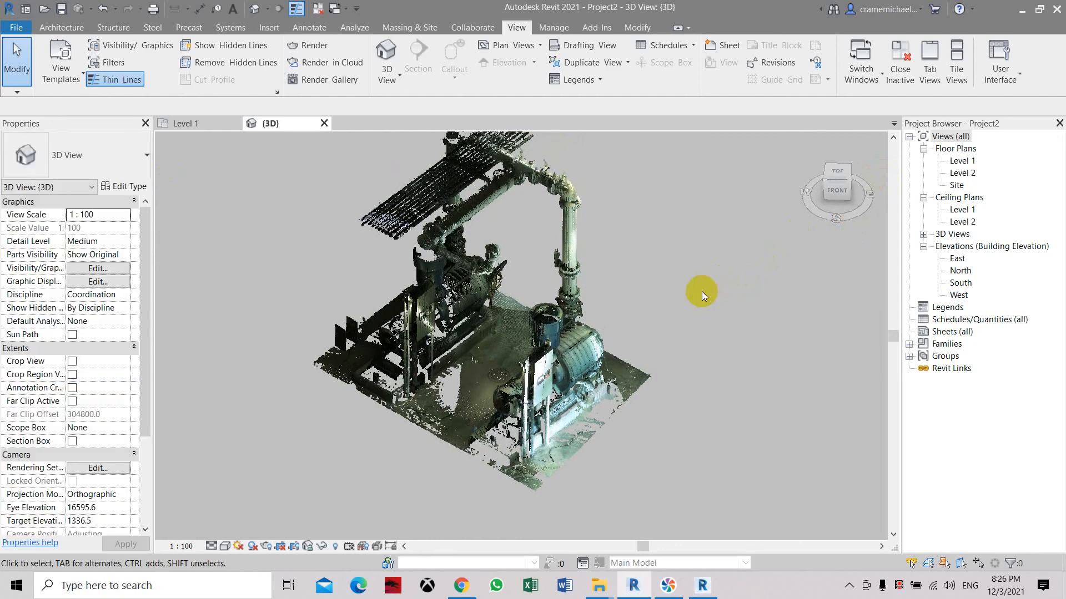
mouse_move(763, 511)
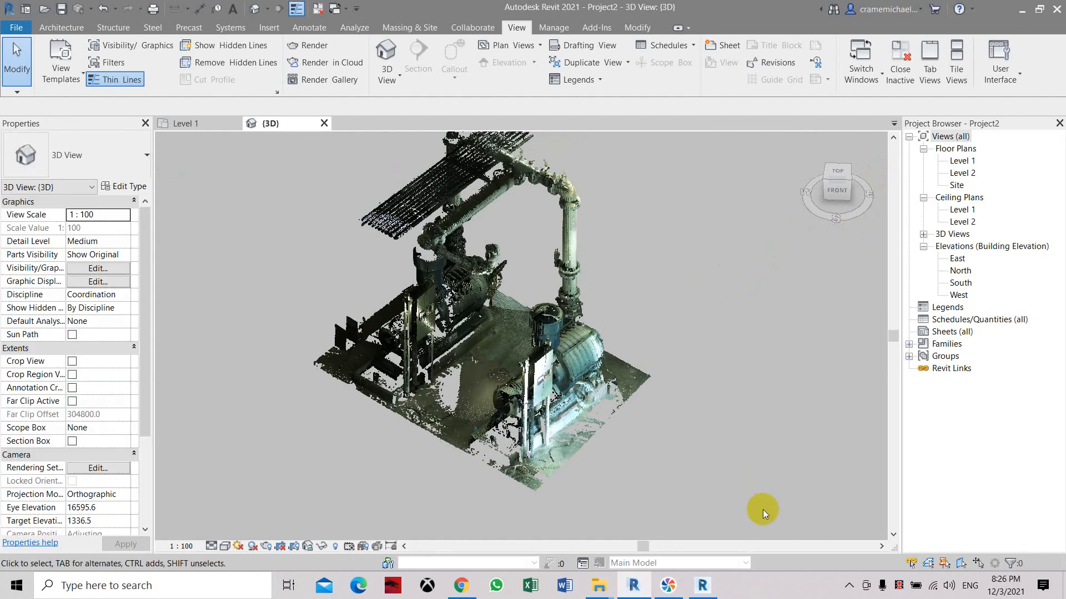